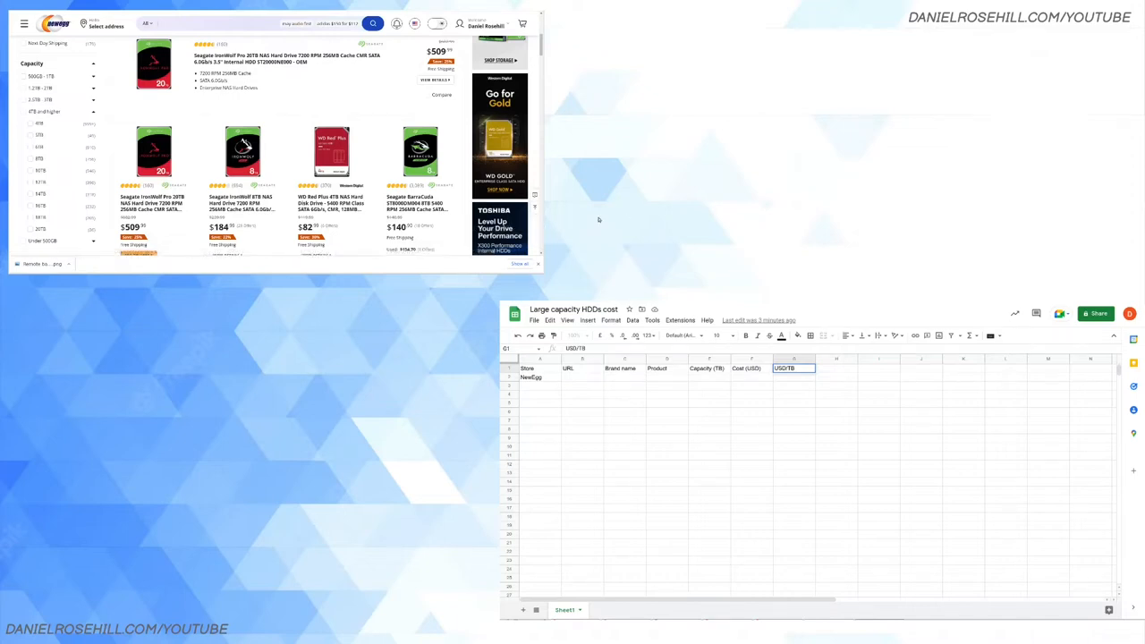
mouse_move(827, 263)
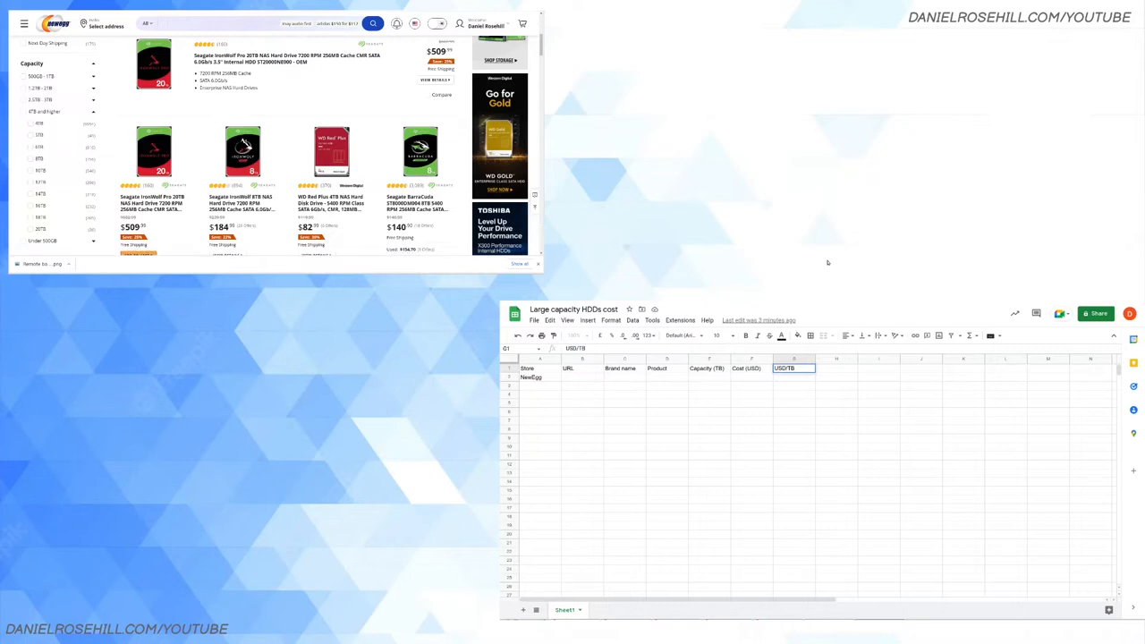
mouse_move(906, 253)
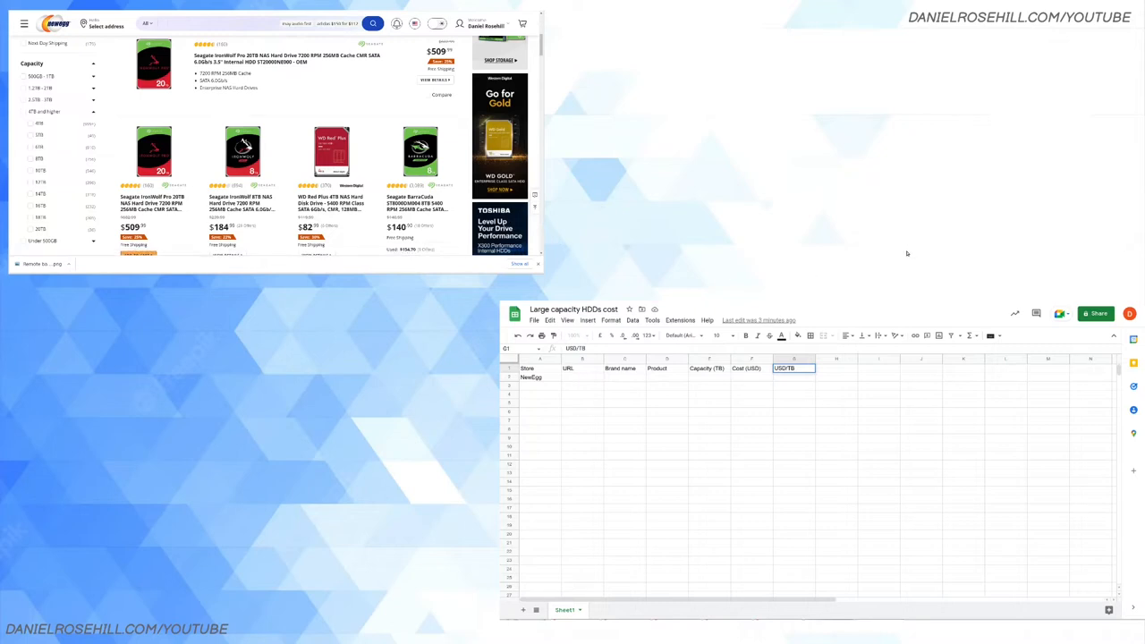
mouse_move(668, 246)
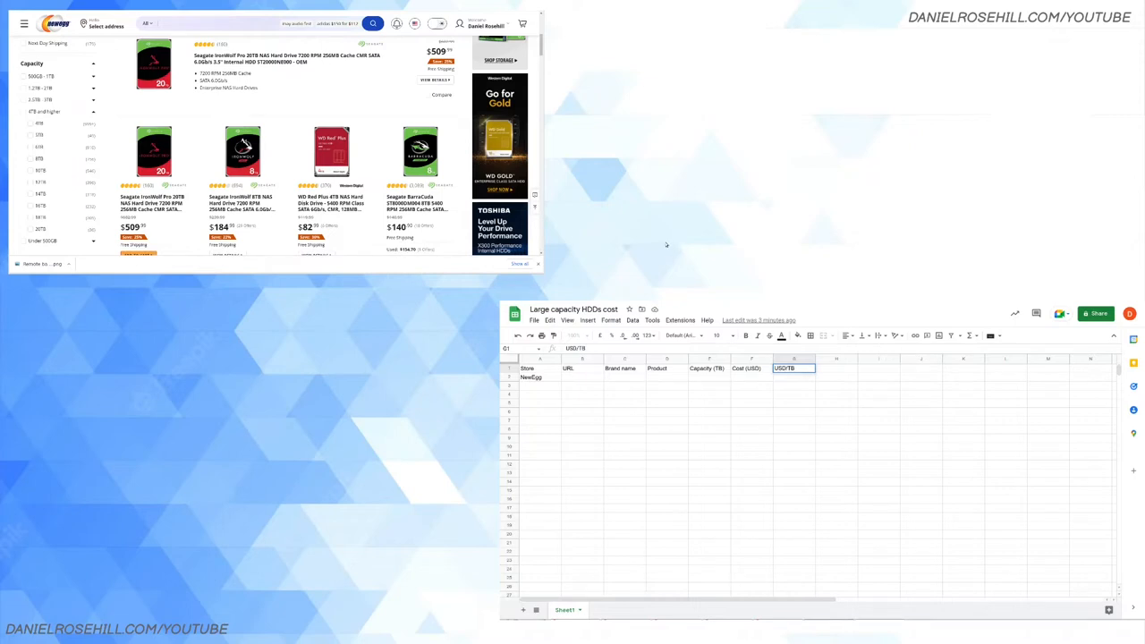
mouse_move(671, 242)
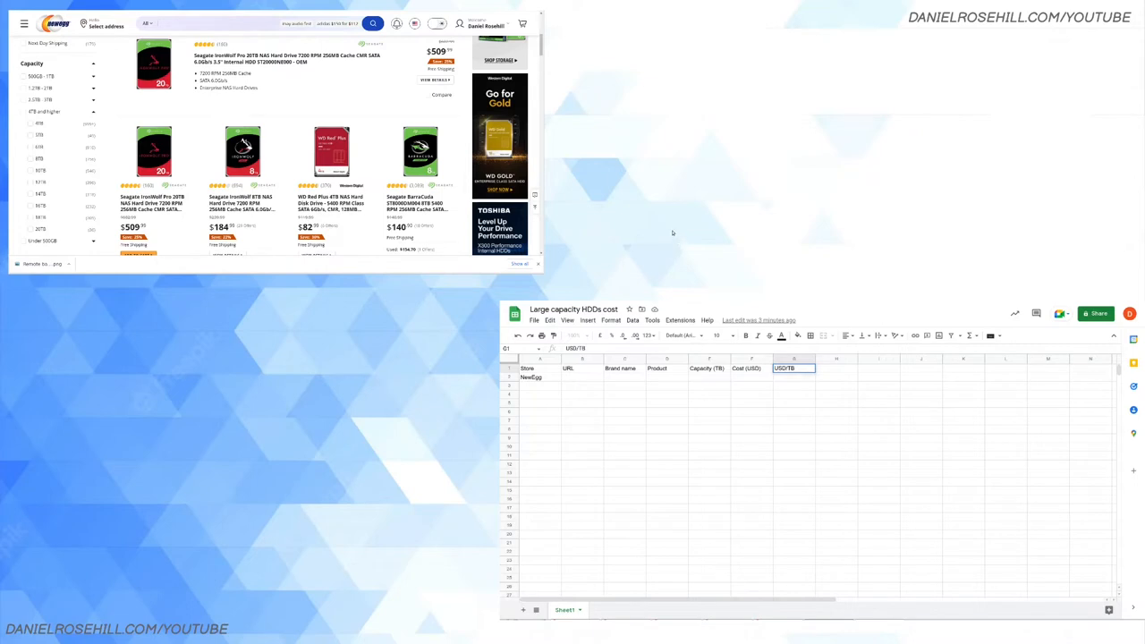
mouse_move(775, 222)
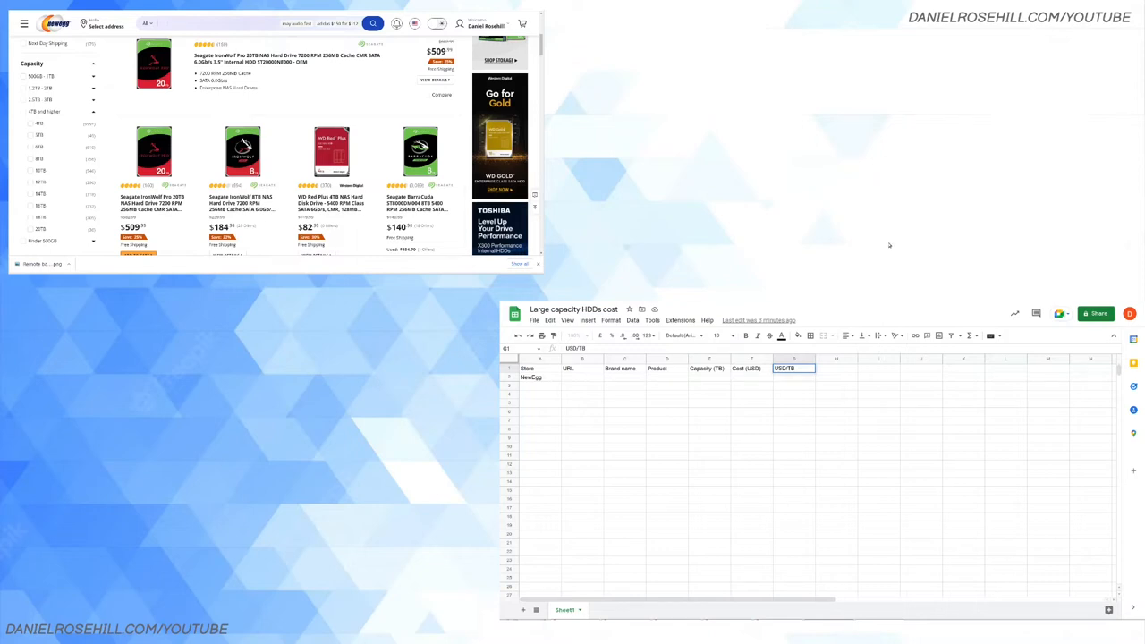
mouse_move(881, 208)
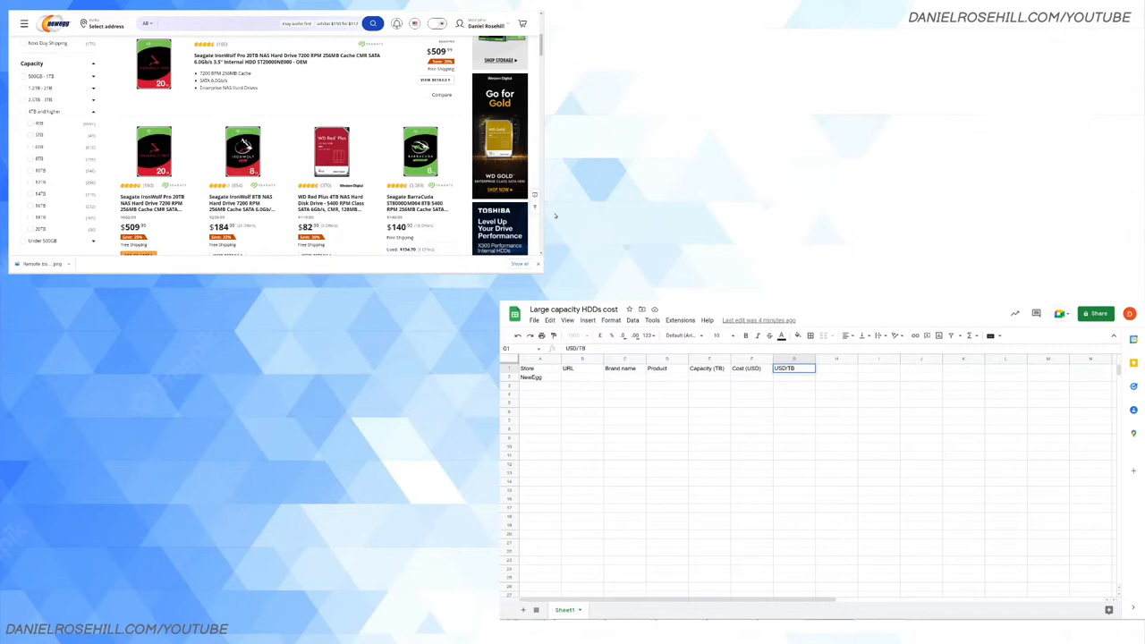
mouse_move(564, 229)
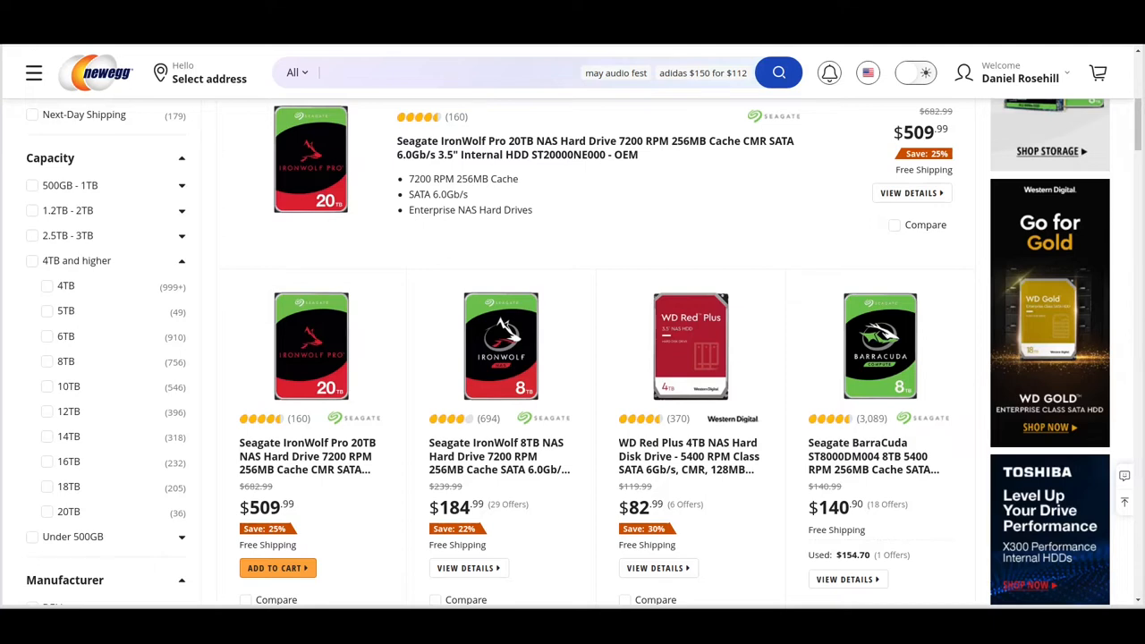
mouse_move(310, 158)
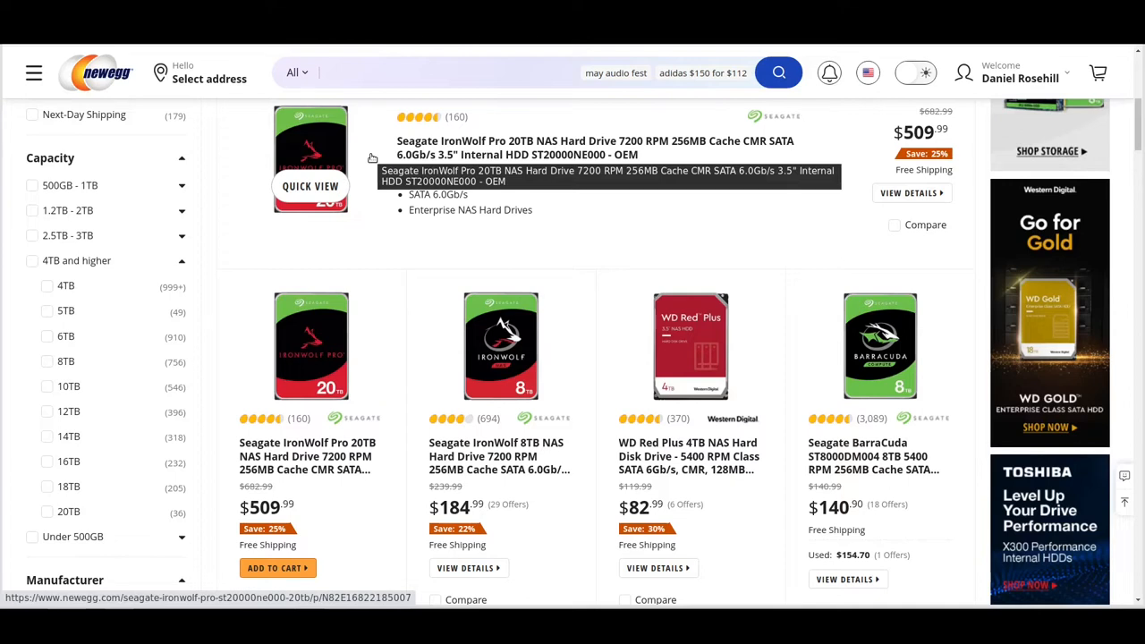
mouse_move(288, 234)
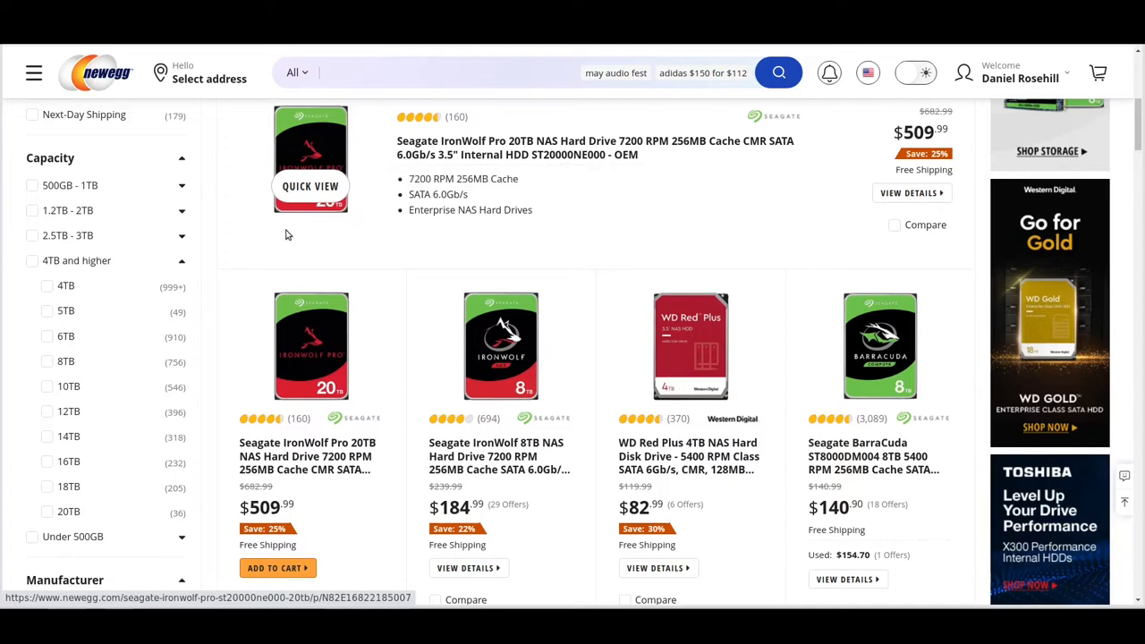
Tick the 20TB box in the Capacity filter of Newegg's hard drive sidebar.
scroll(up, 3)
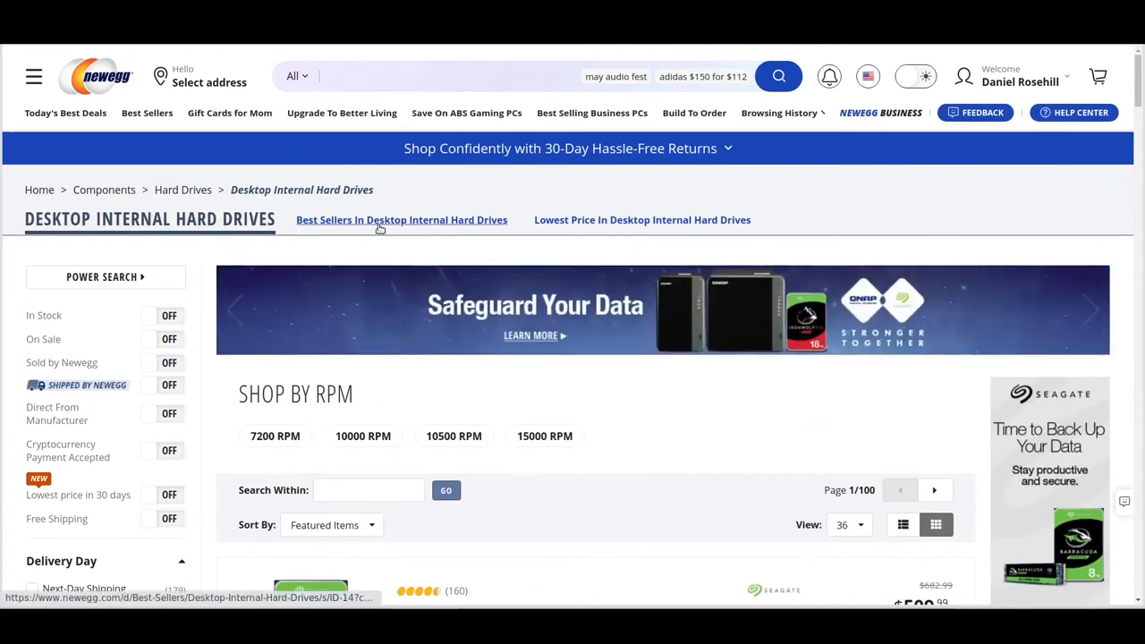
mouse_move(477, 242)
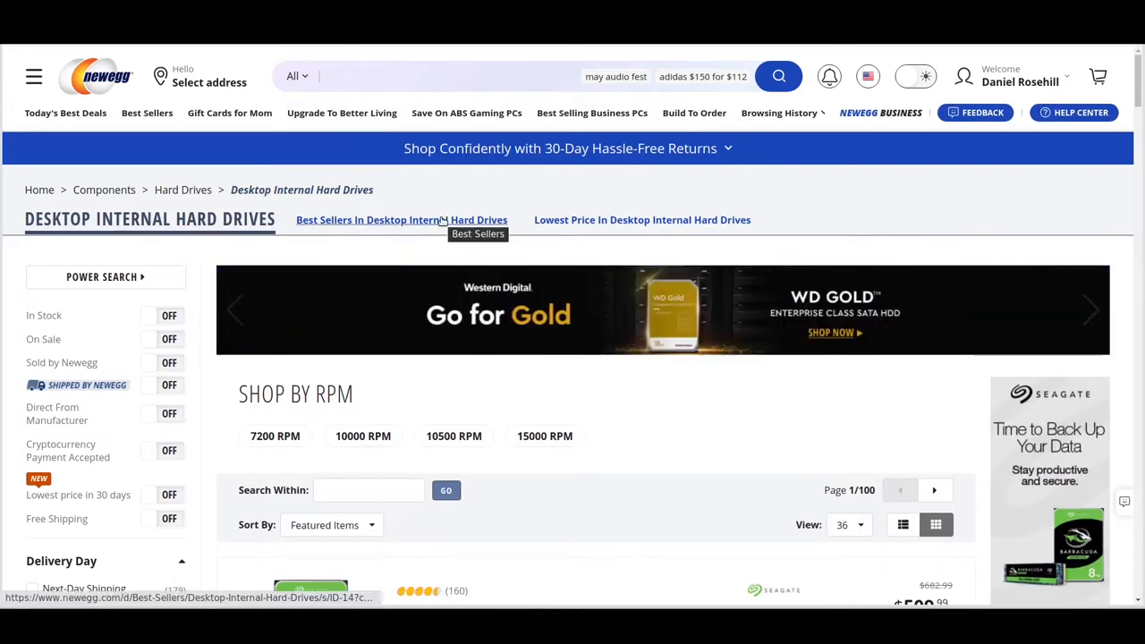
scroll(down, 3)
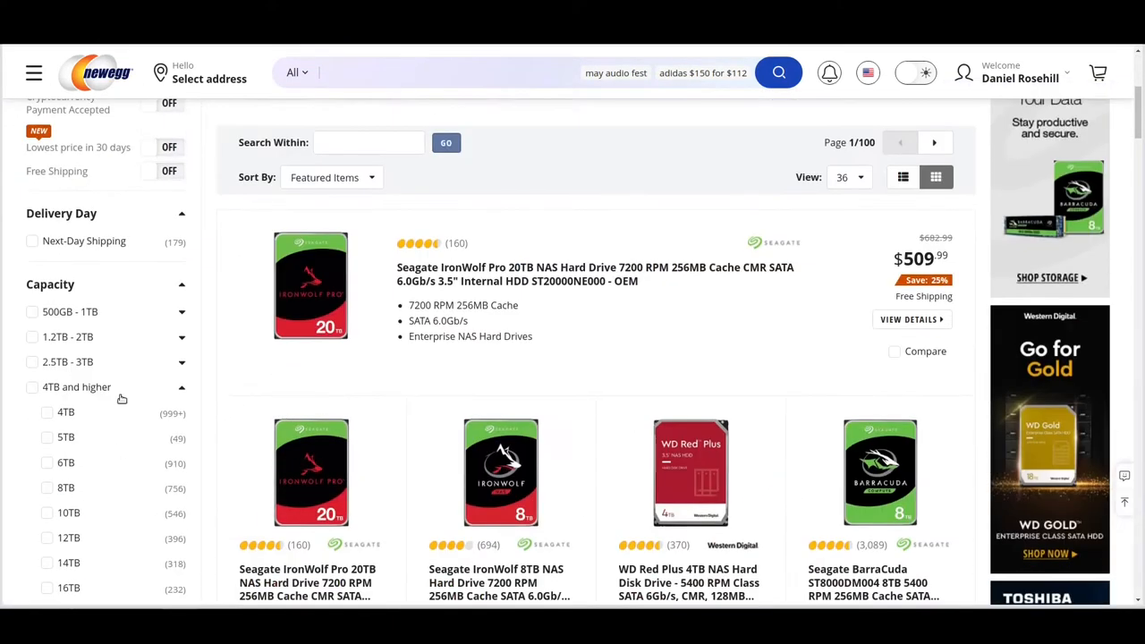
mouse_move(155, 317)
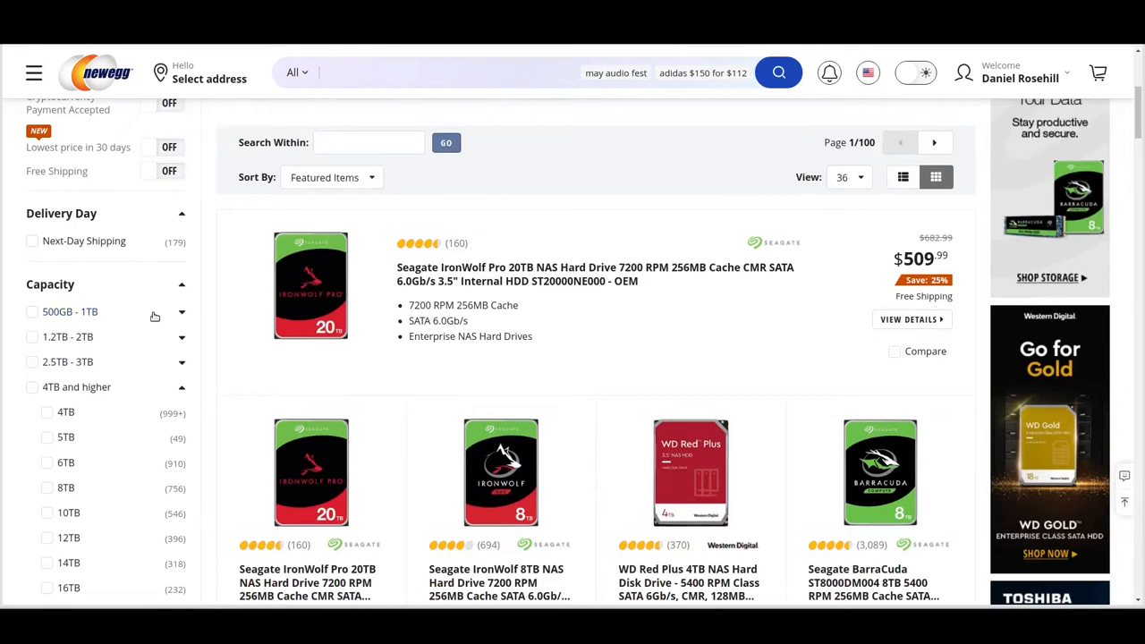
mouse_move(104, 340)
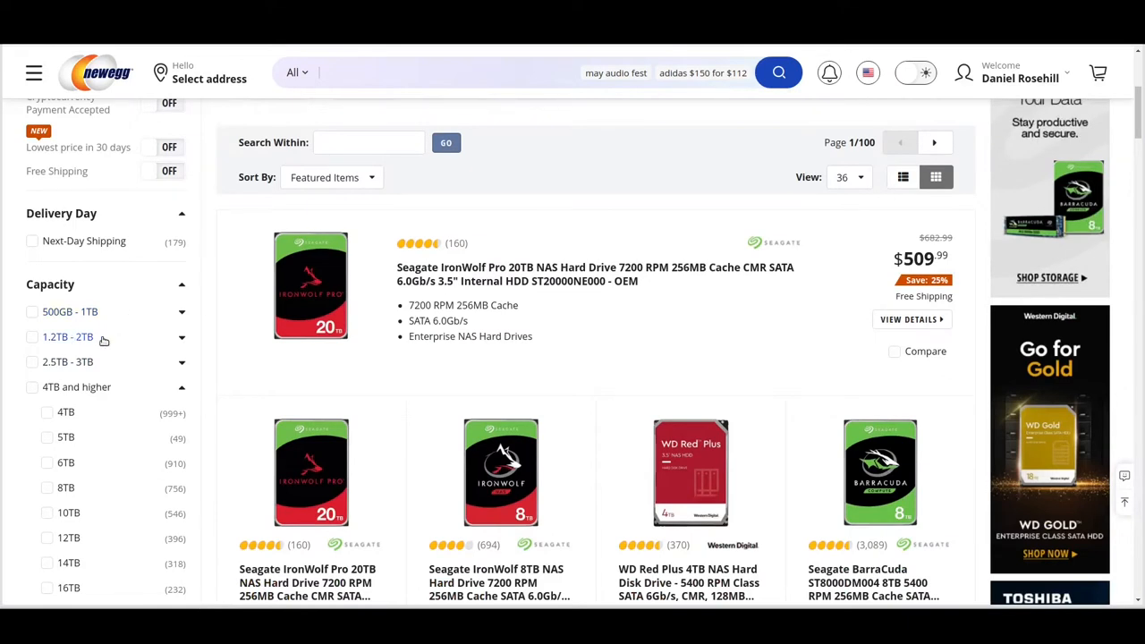
scroll(down, 3)
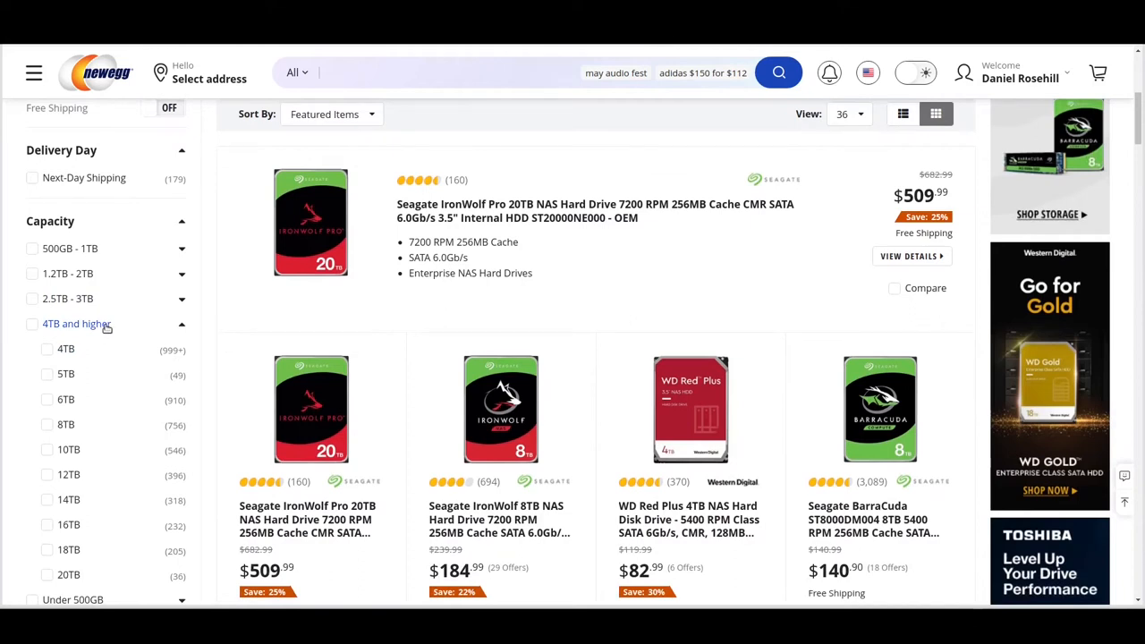
scroll(down, 3)
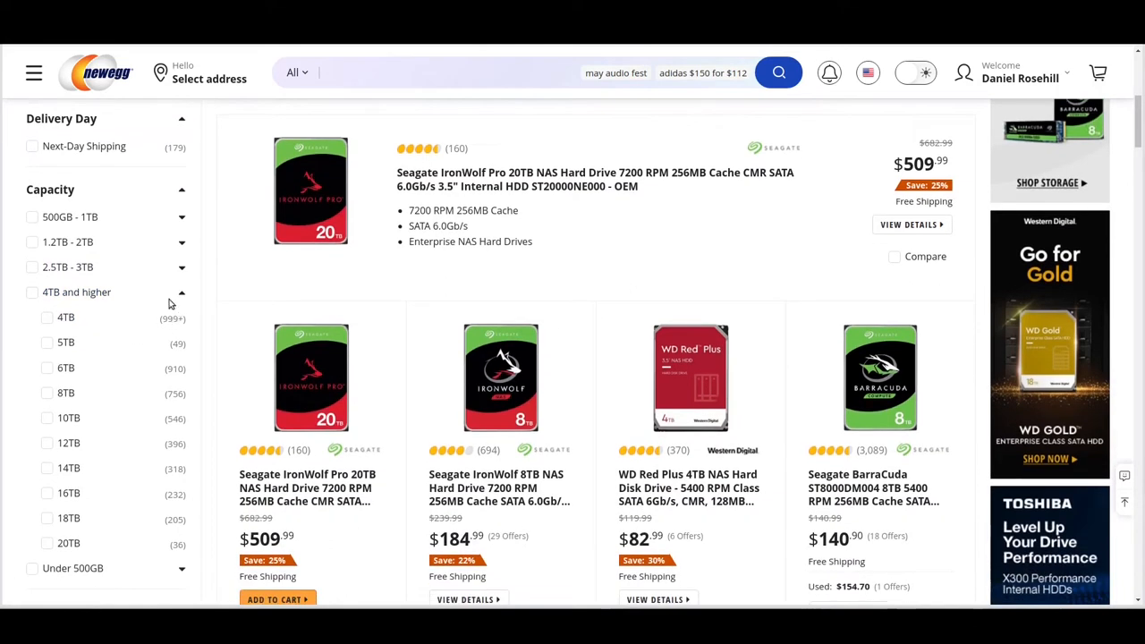
mouse_move(112, 331)
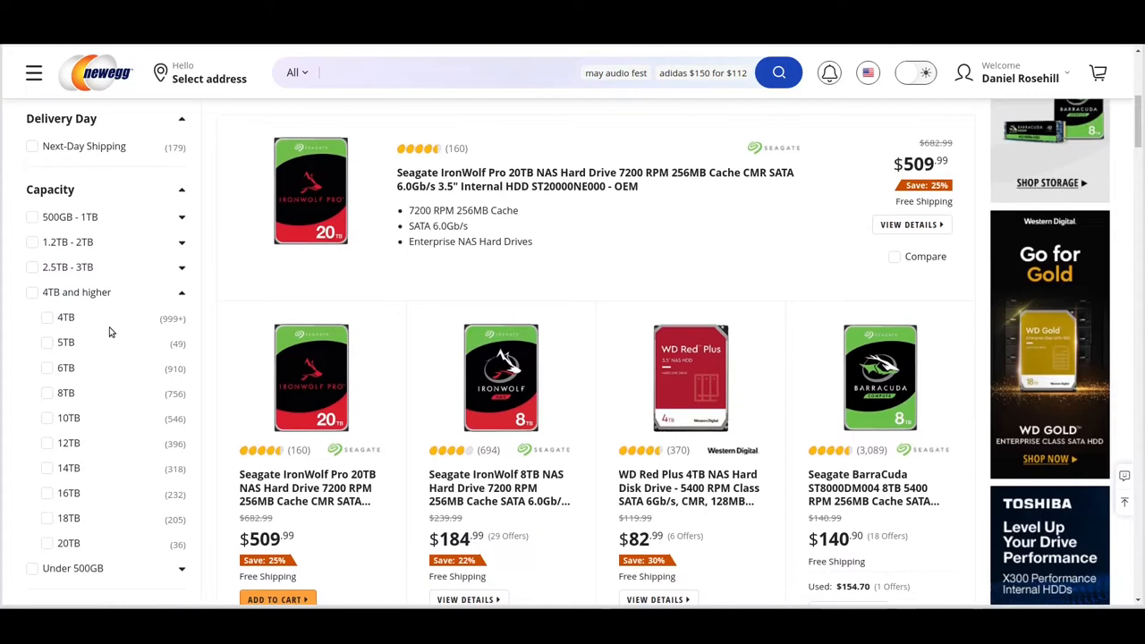
mouse_move(50, 507)
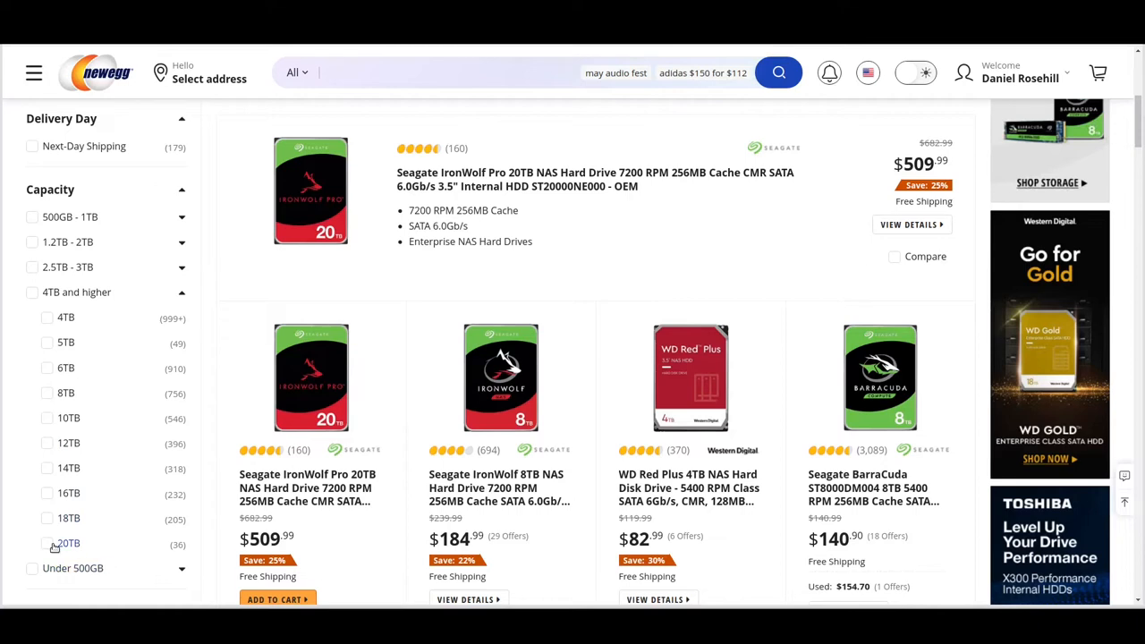
click(46, 543)
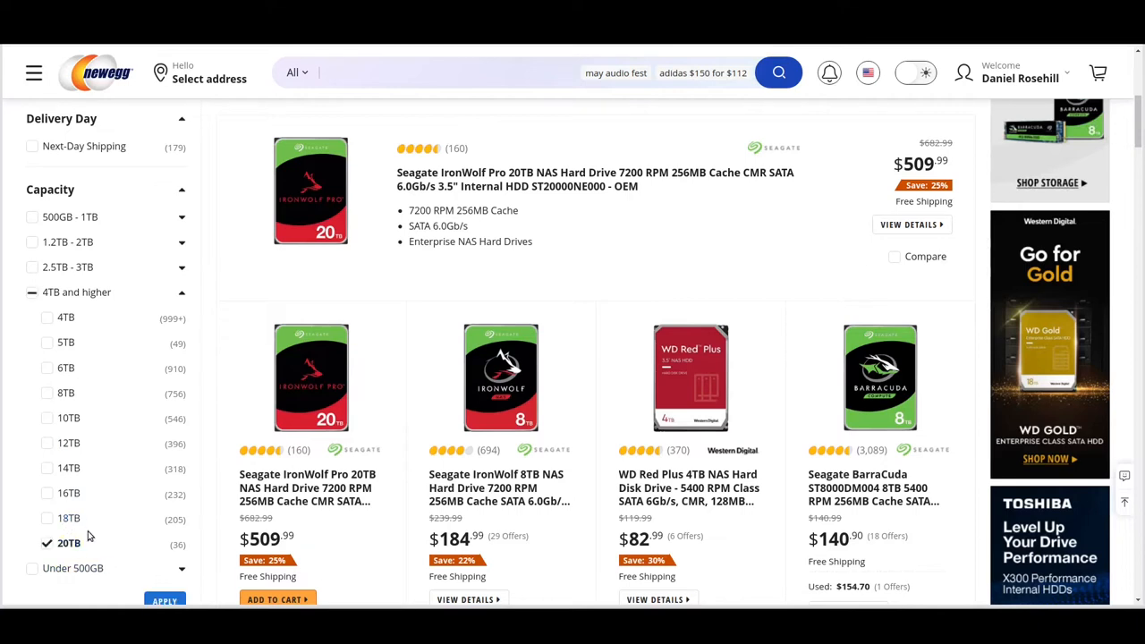
scroll(down, 3)
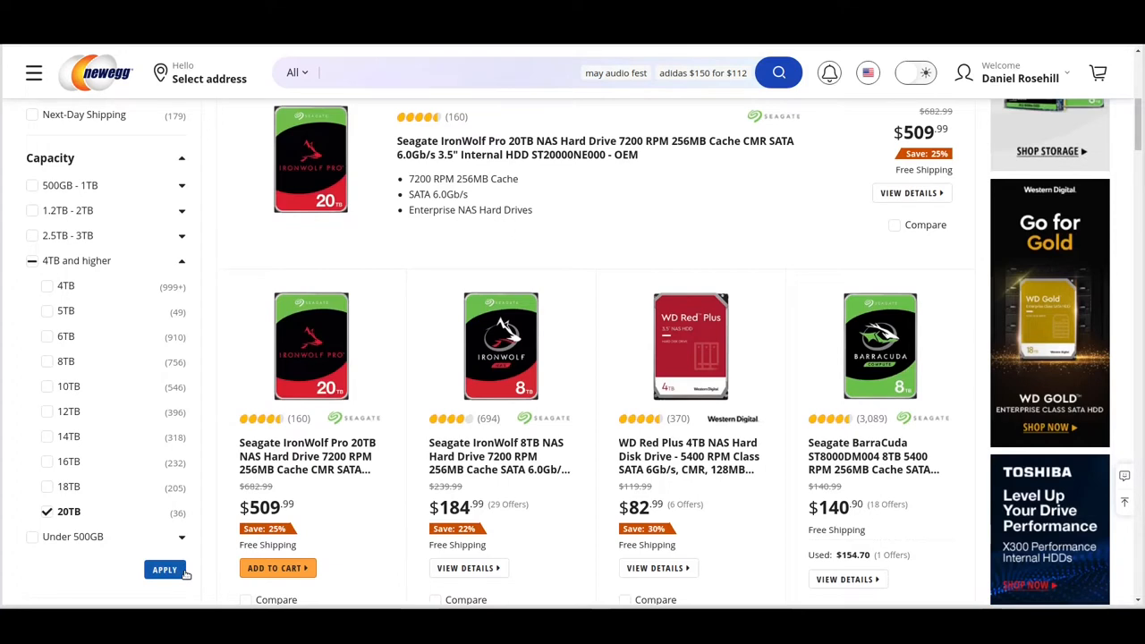
mouse_move(188, 526)
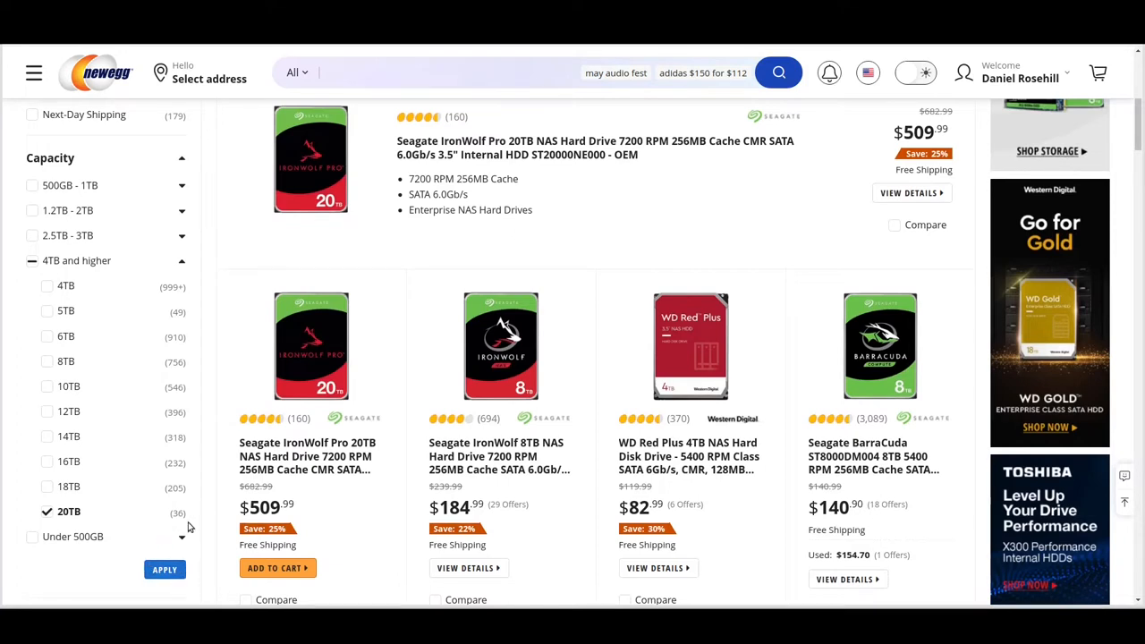
mouse_move(174, 302)
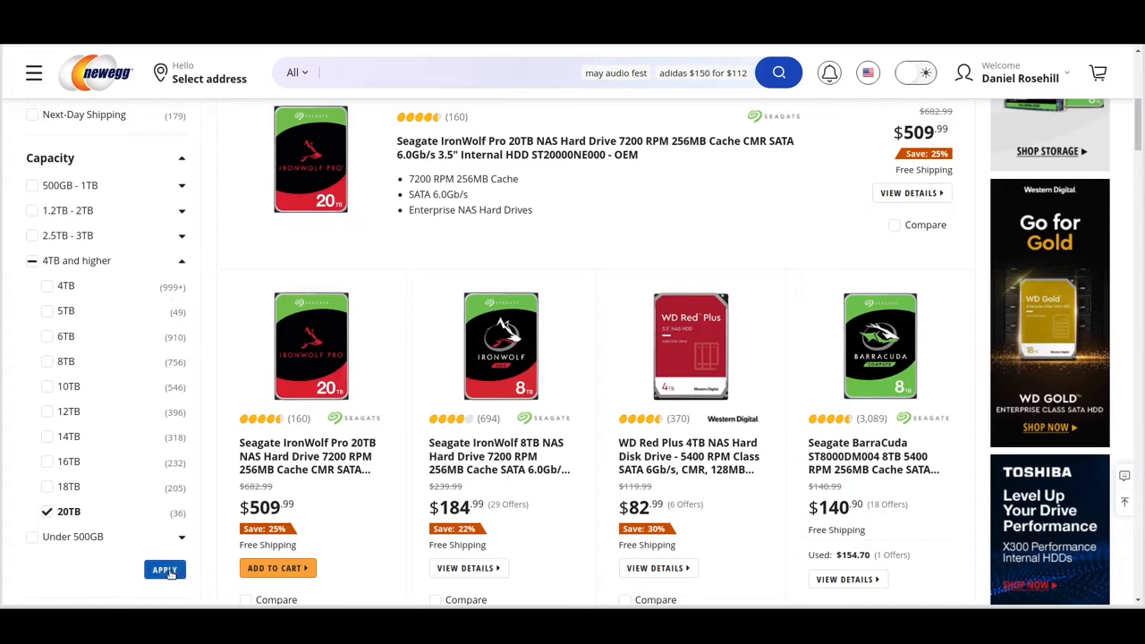
Apply the 20TB filter and locate the Seagate Exos X20 at $449.99.
click(165, 569)
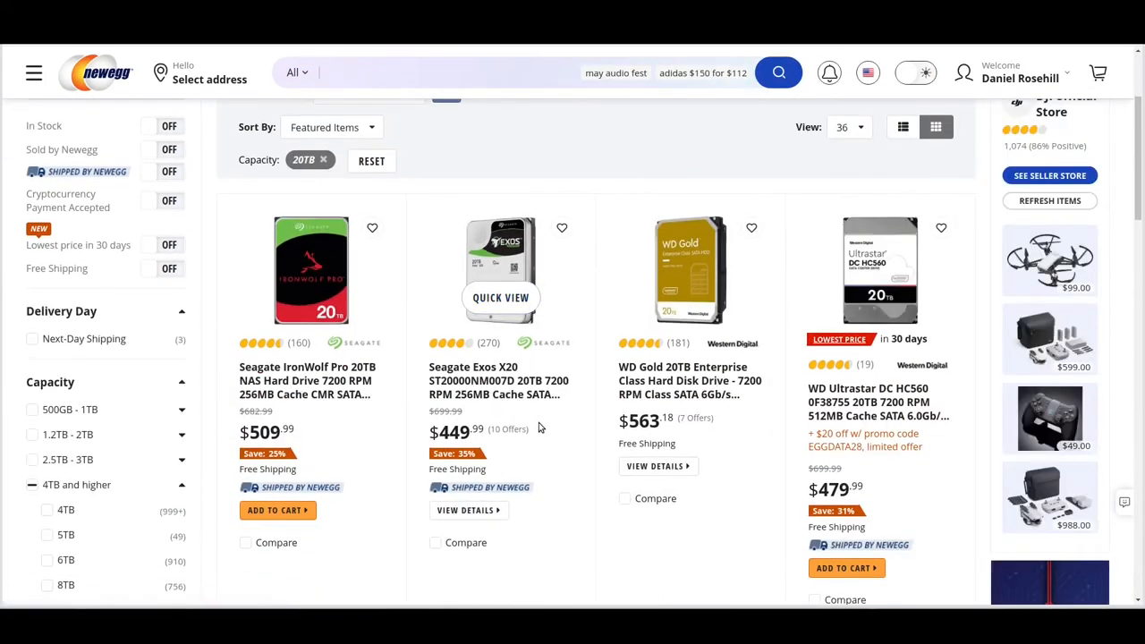
mouse_move(599, 400)
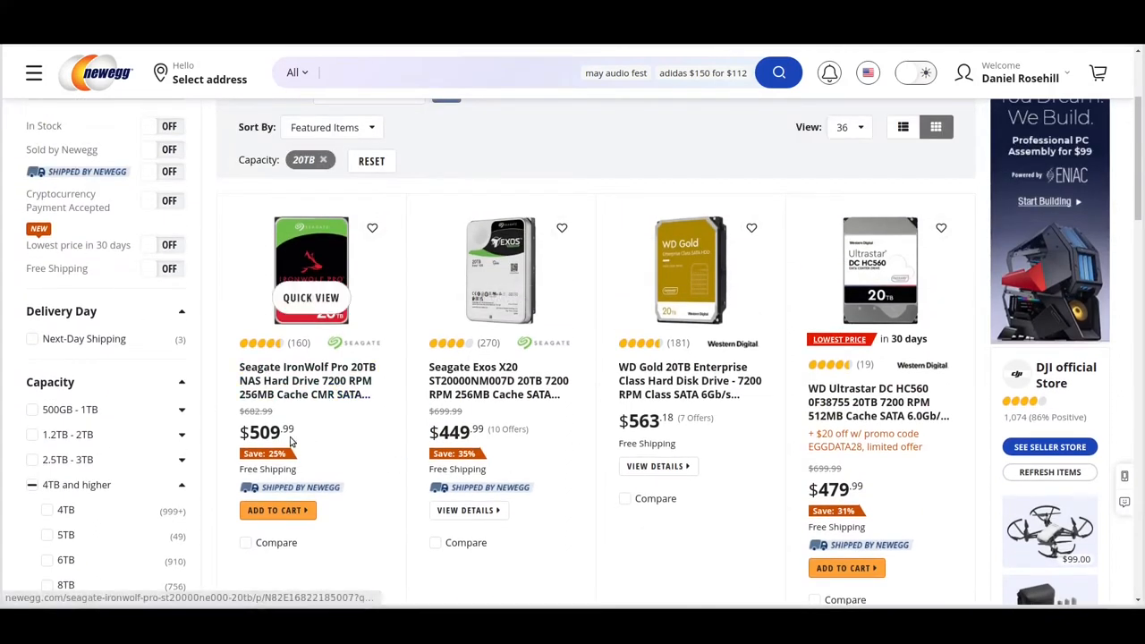
mouse_move(307, 380)
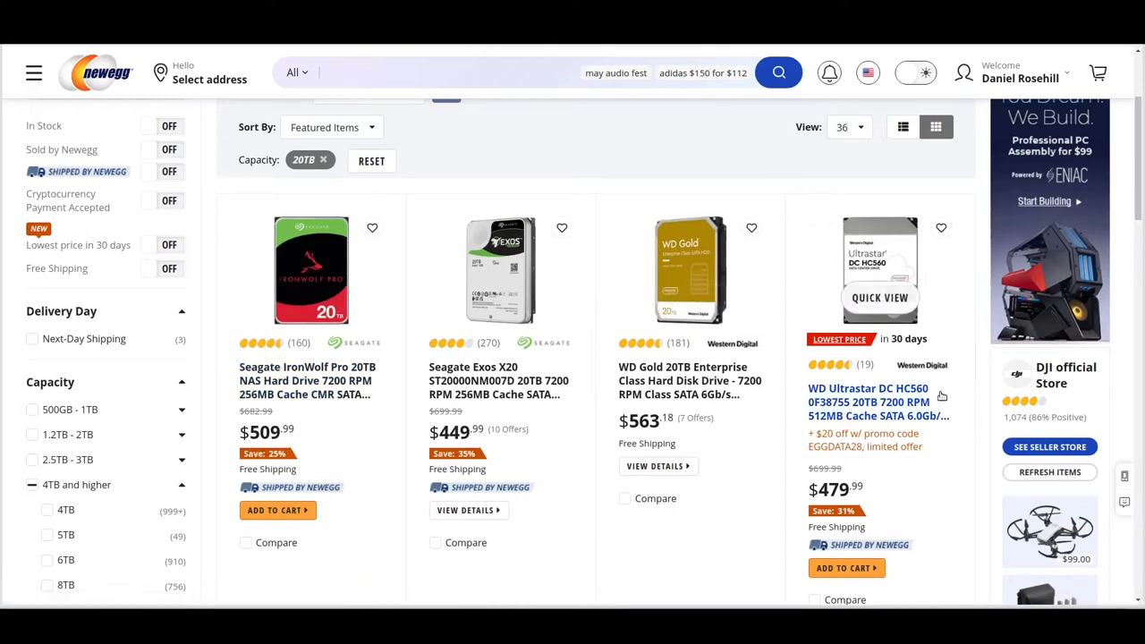
scroll(down, 3)
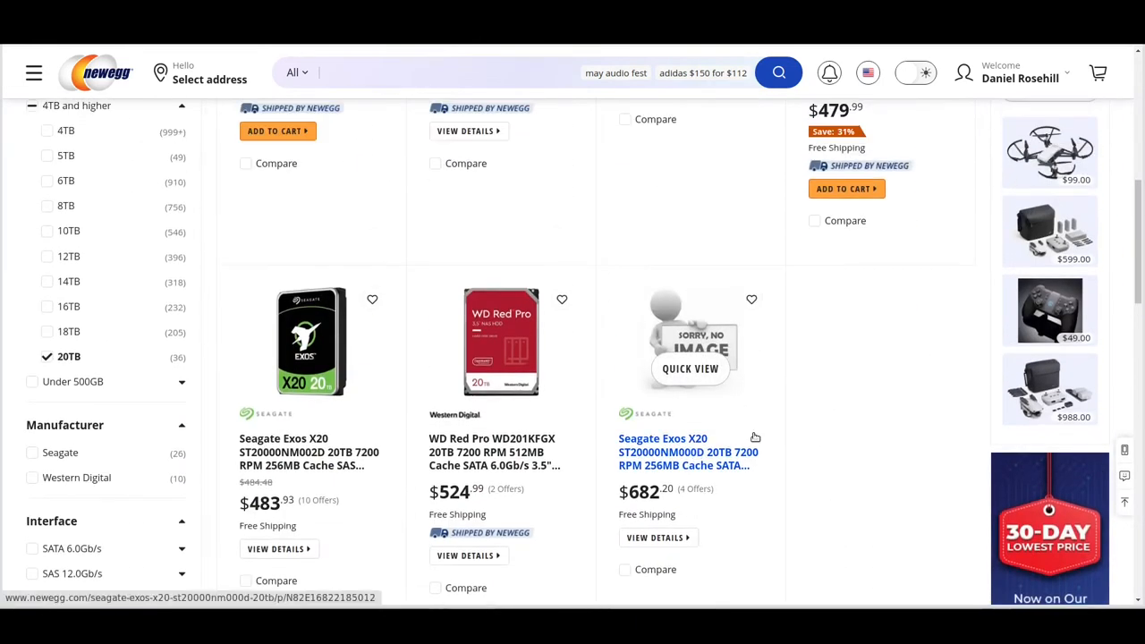
mouse_move(759, 454)
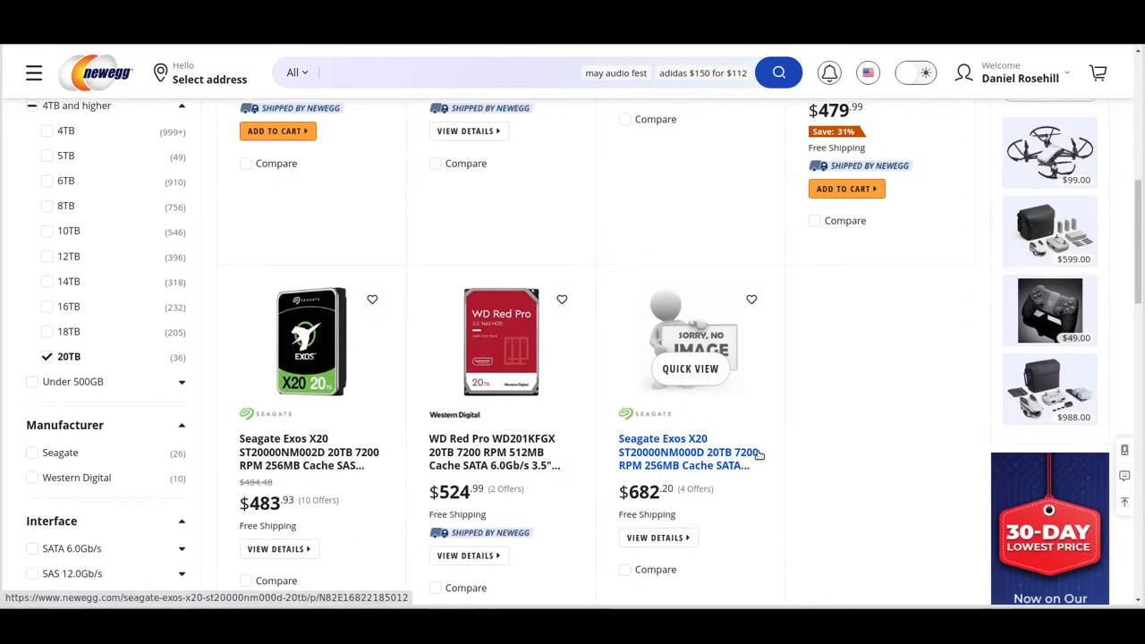
mouse_move(348, 364)
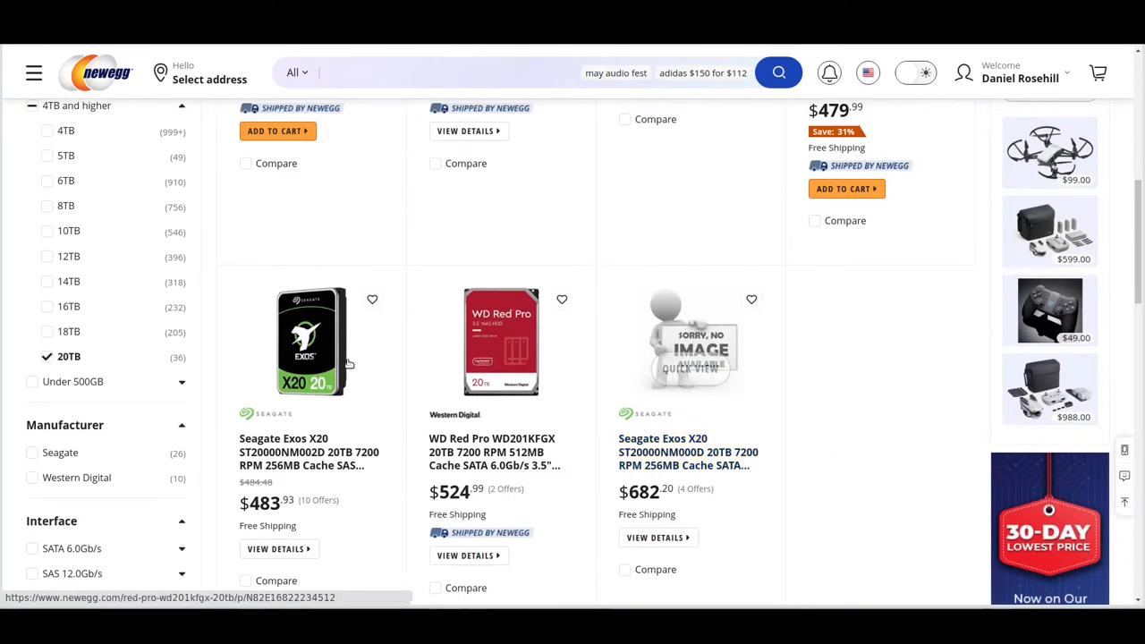
mouse_move(348, 364)
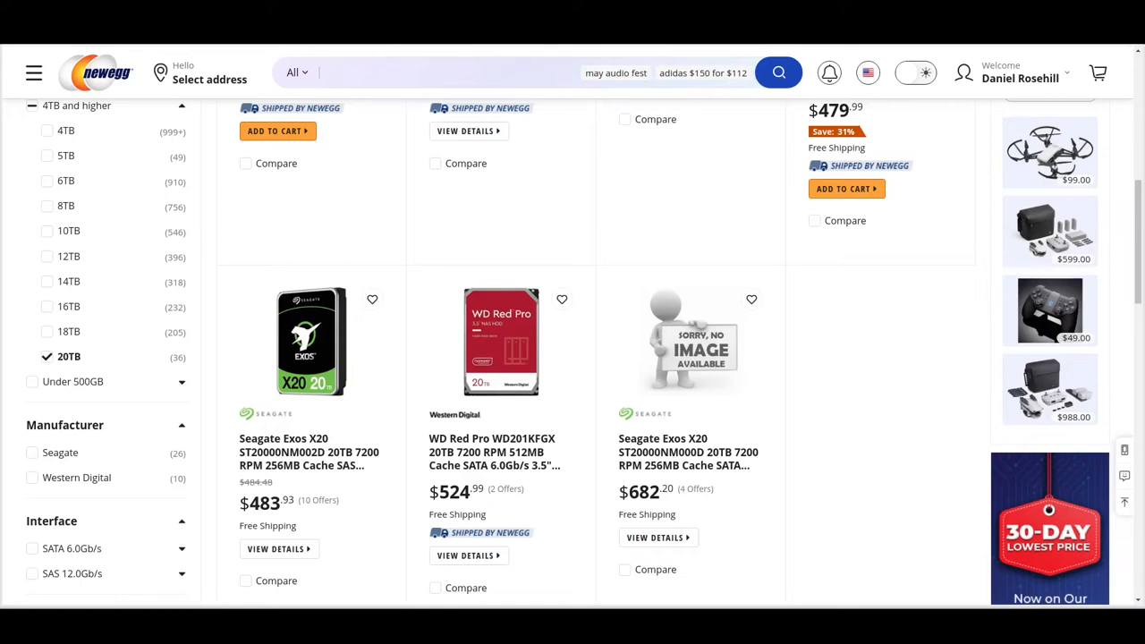
scroll(up, 3)
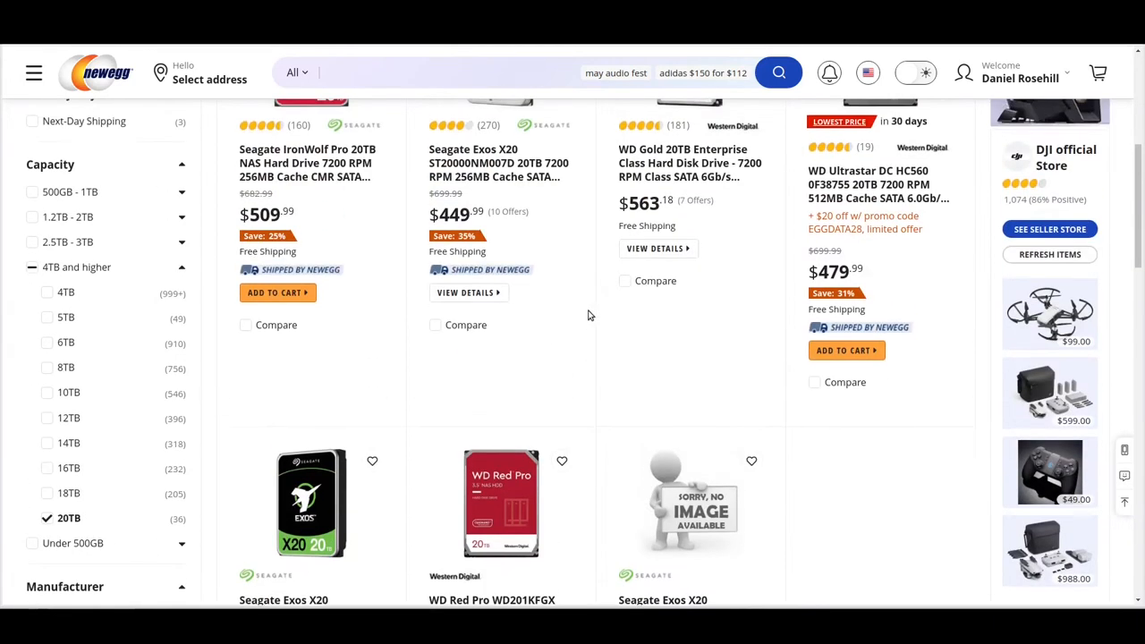
scroll(up, 3)
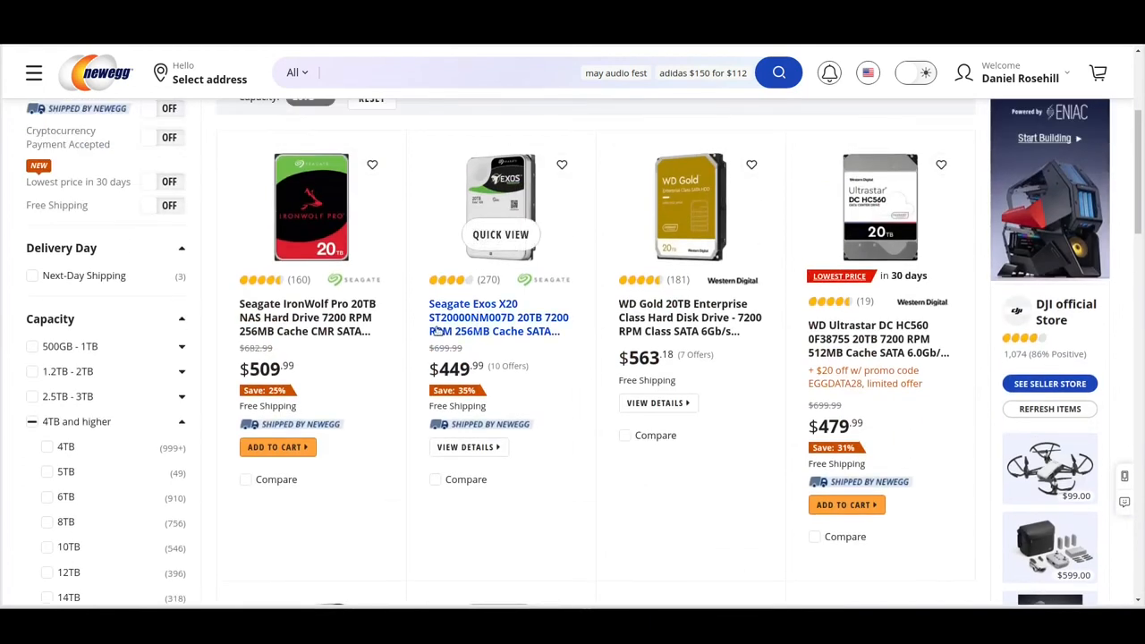
mouse_move(526, 331)
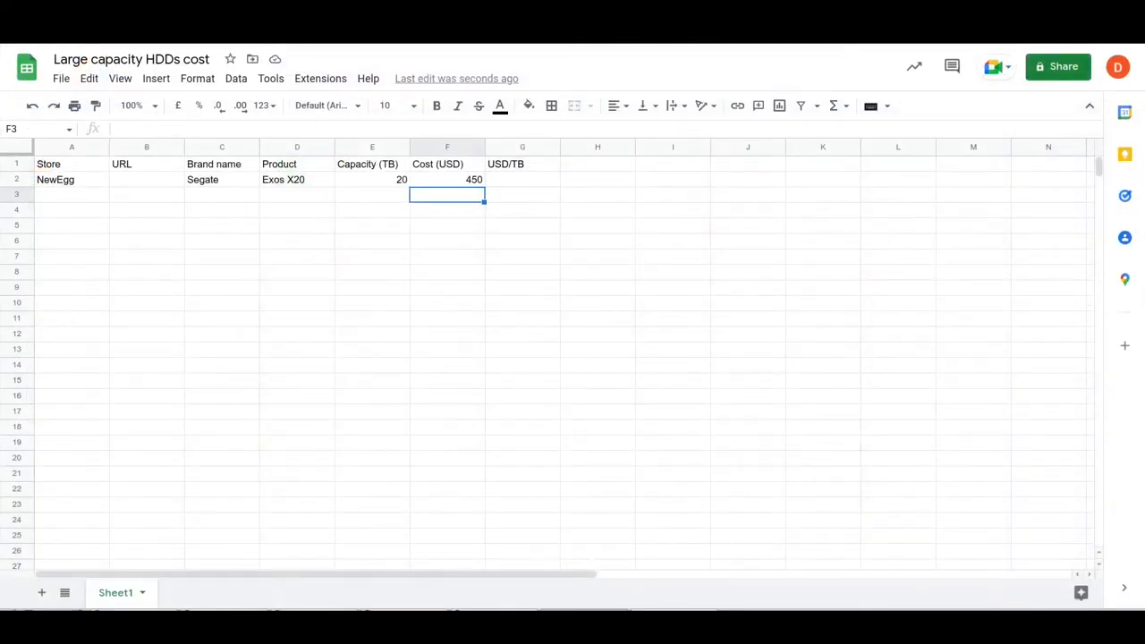
Enter =450/20 in cell G2 as the Exos X20's USD/TB.
click(522, 179)
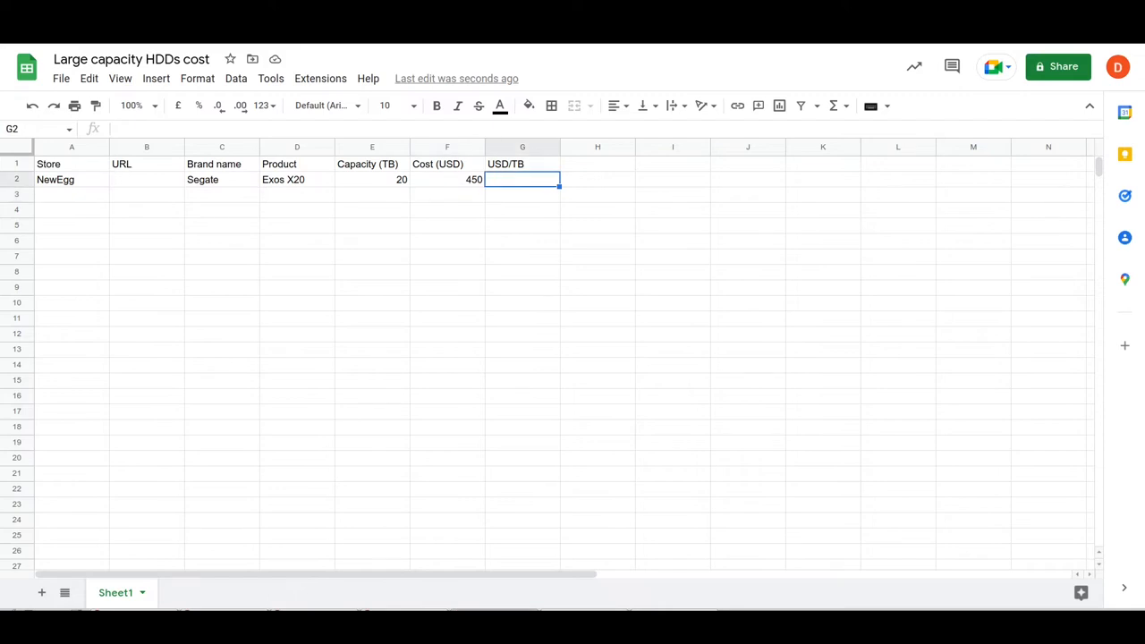
text(=)
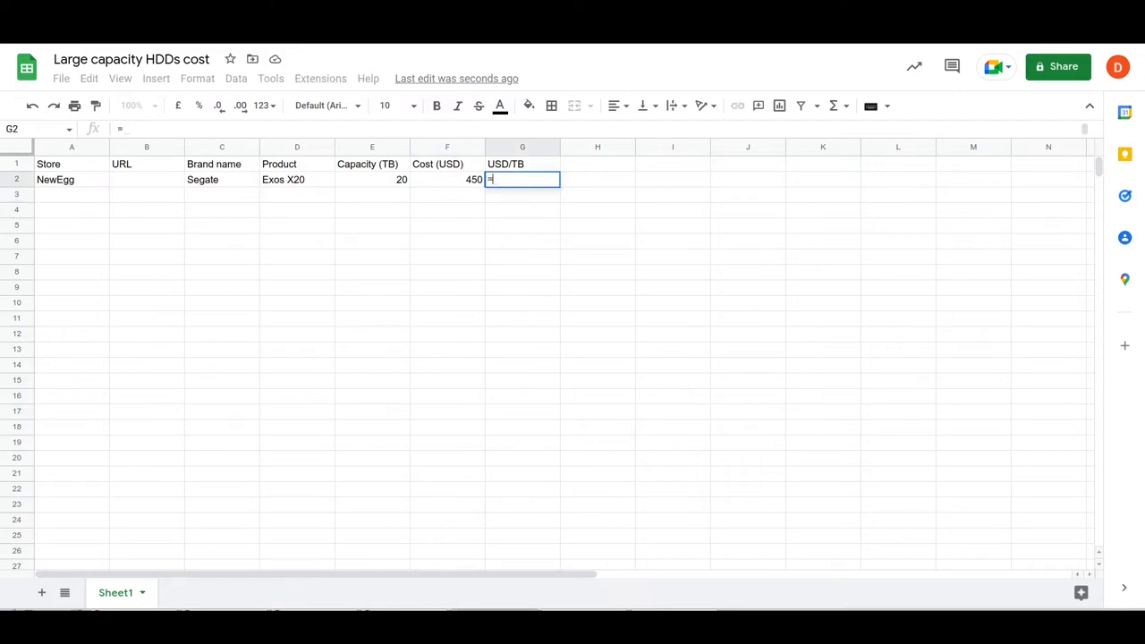
text(450/20)
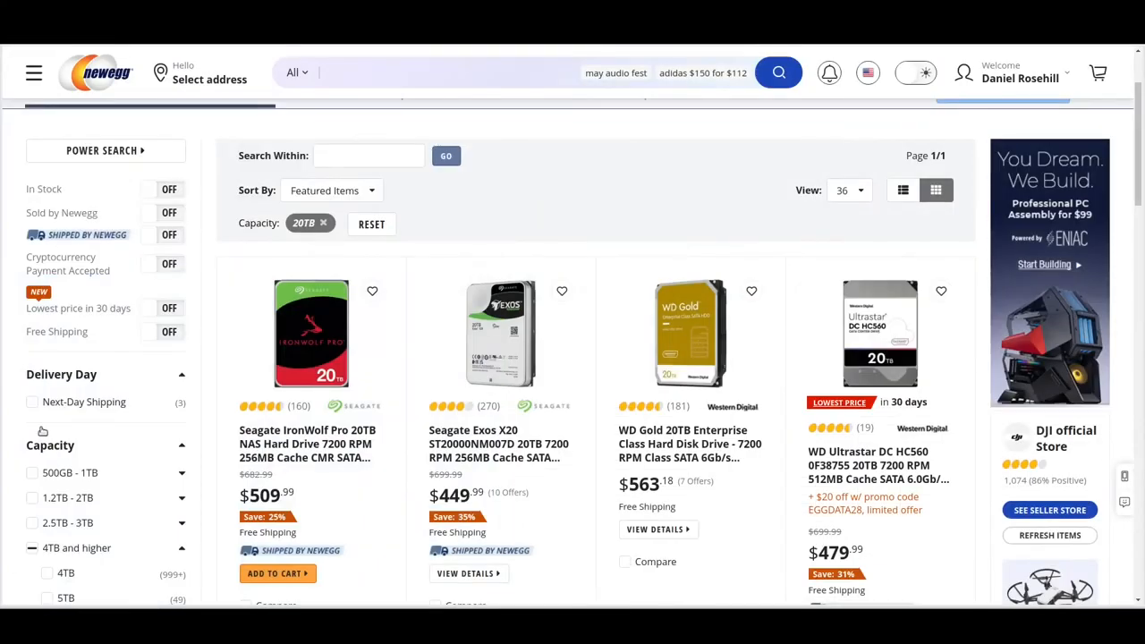
Filter Newegg's drive listing to 1TB capacity.
scroll(down, 3)
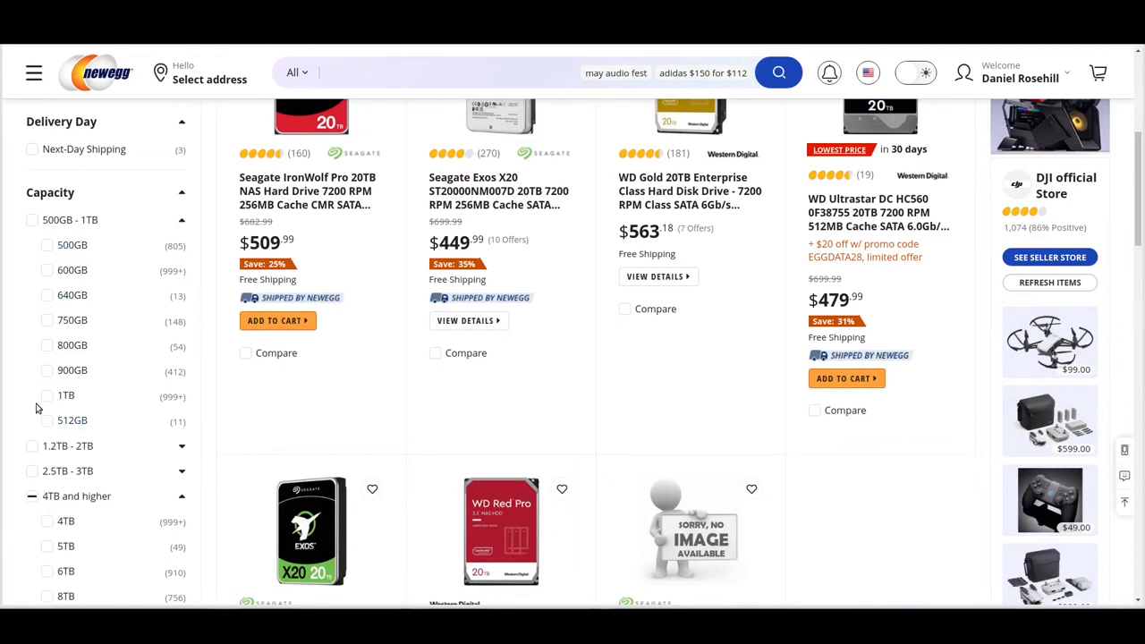
click(46, 395)
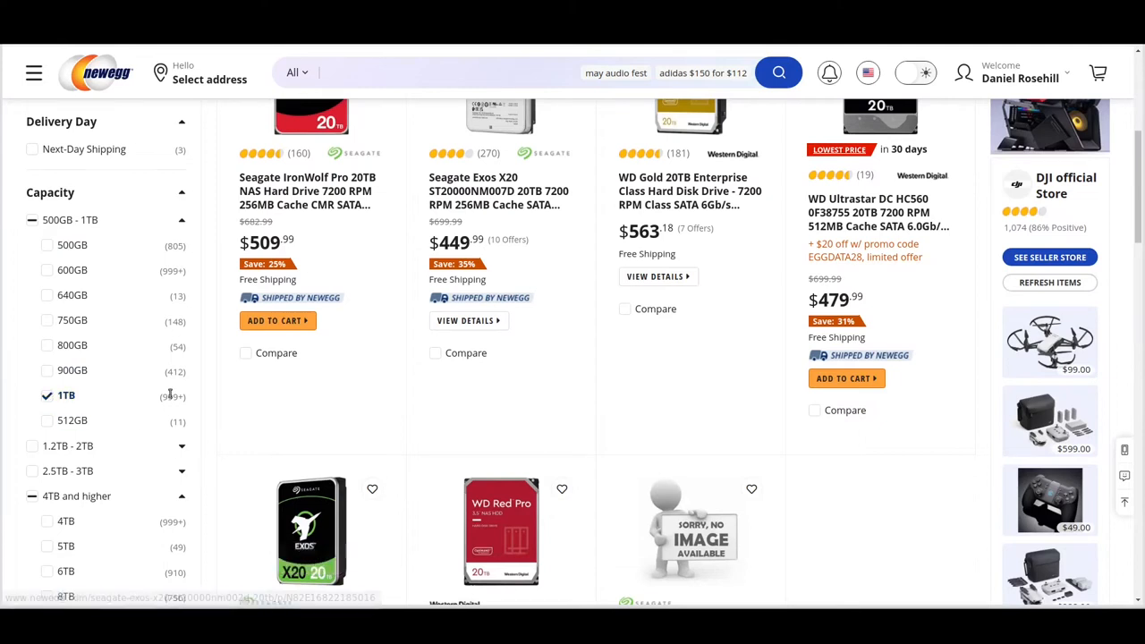
scroll(down, 3)
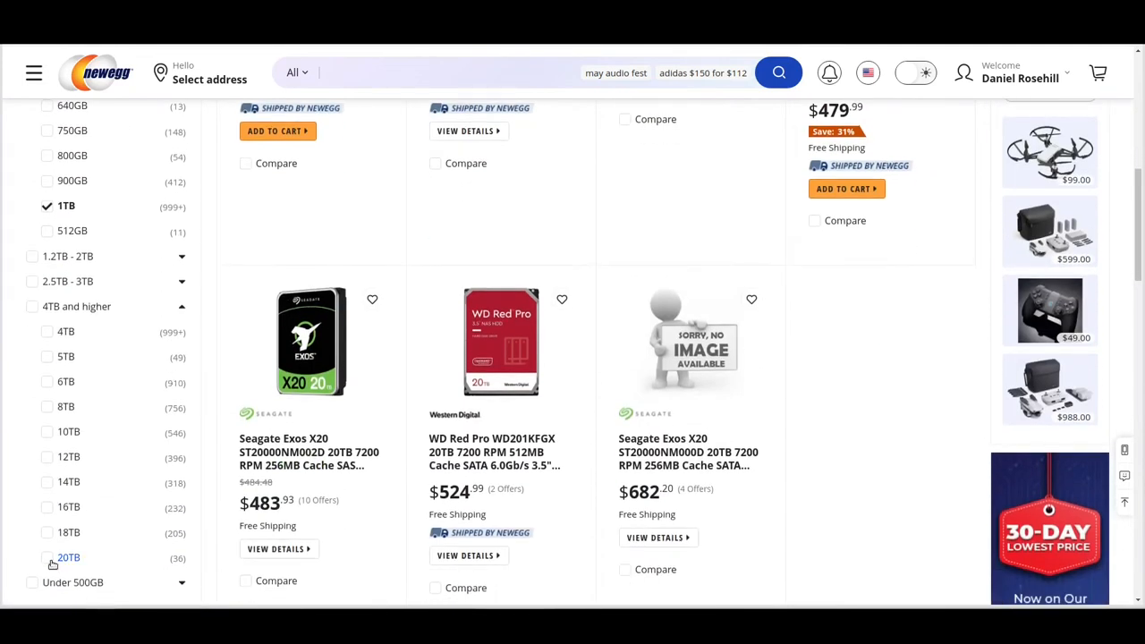
scroll(up, 3)
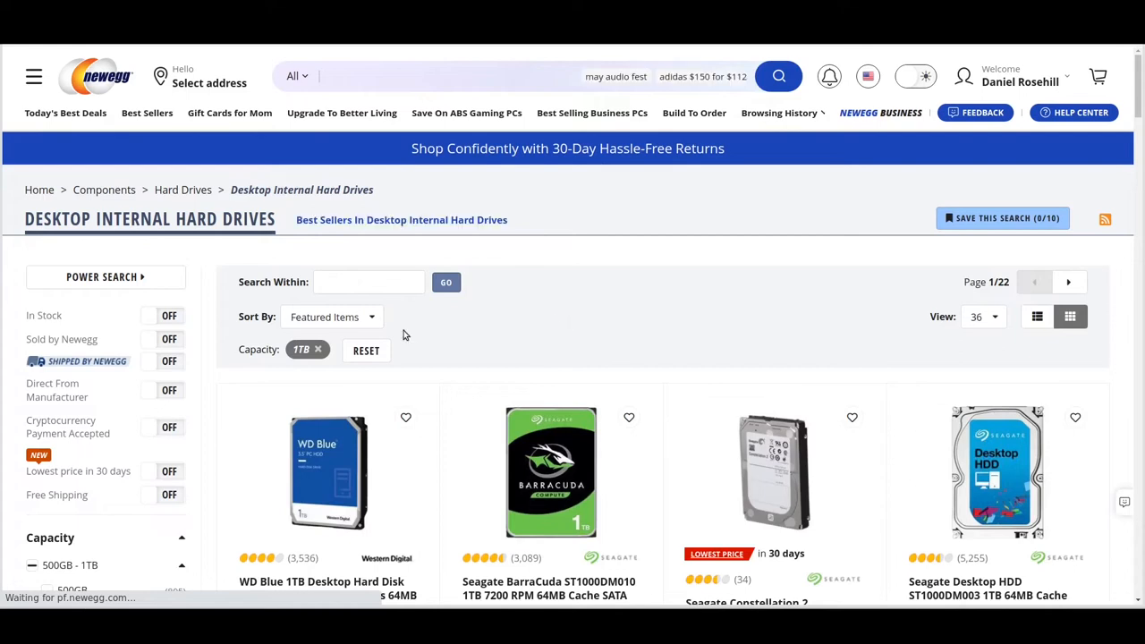
Sort the 1TB drives by Lowest Price and browse the results.
click(330, 316)
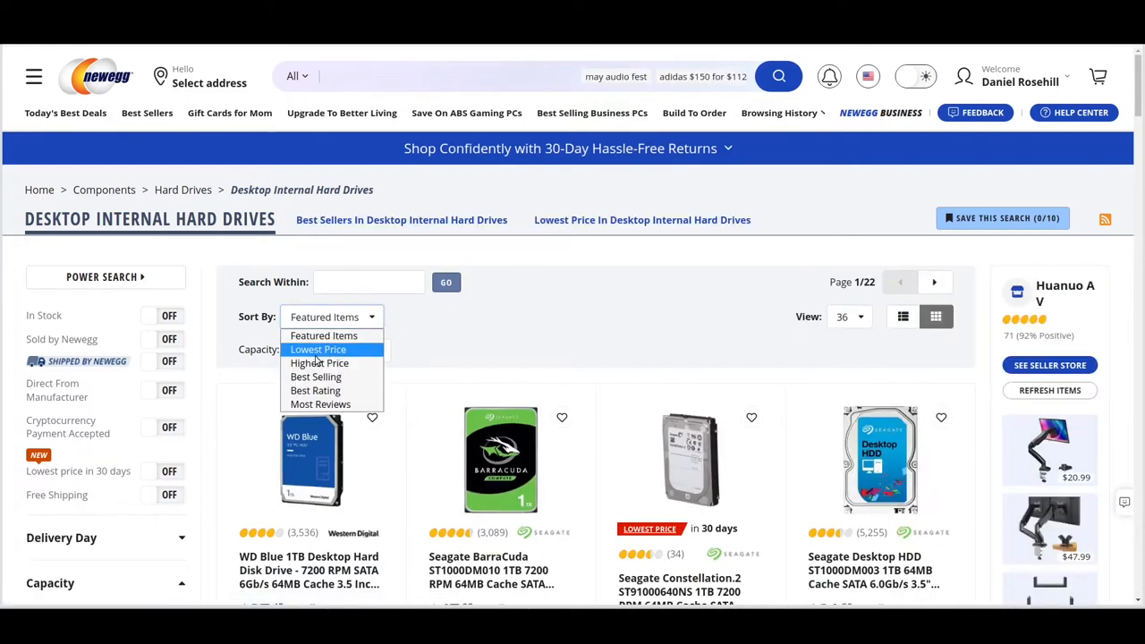
click(319, 349)
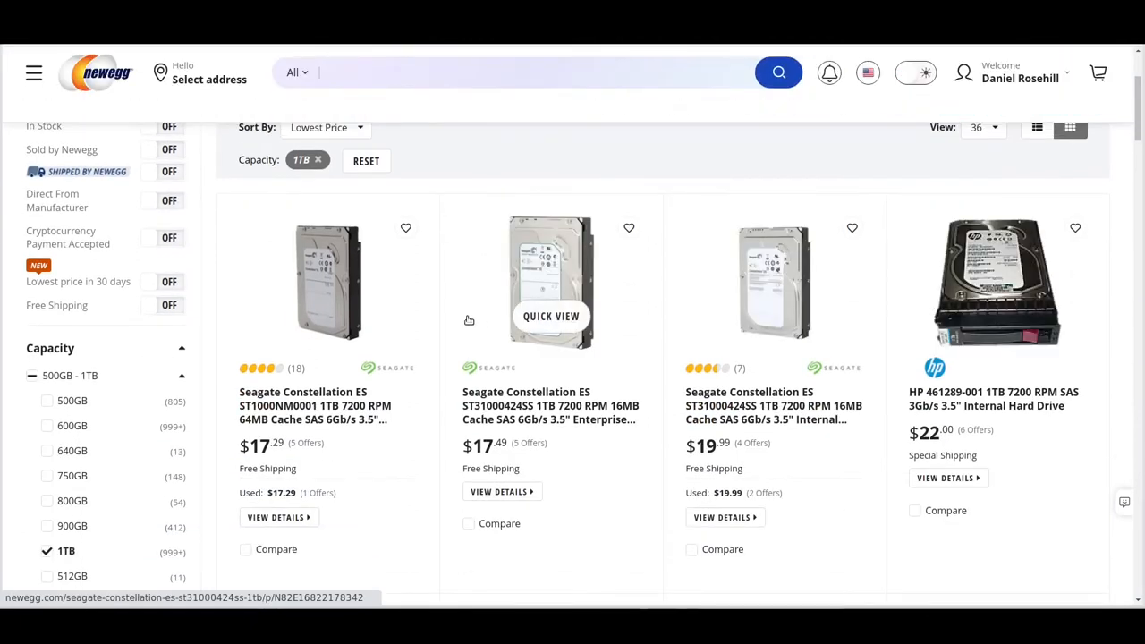
scroll(down, 3)
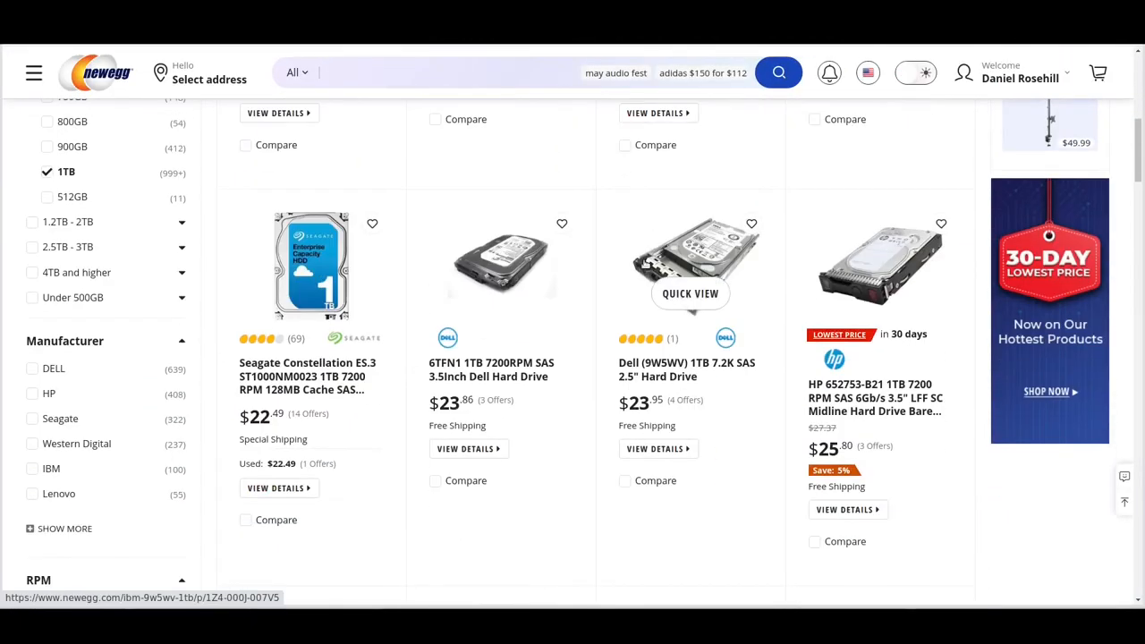
scroll(down, 3)
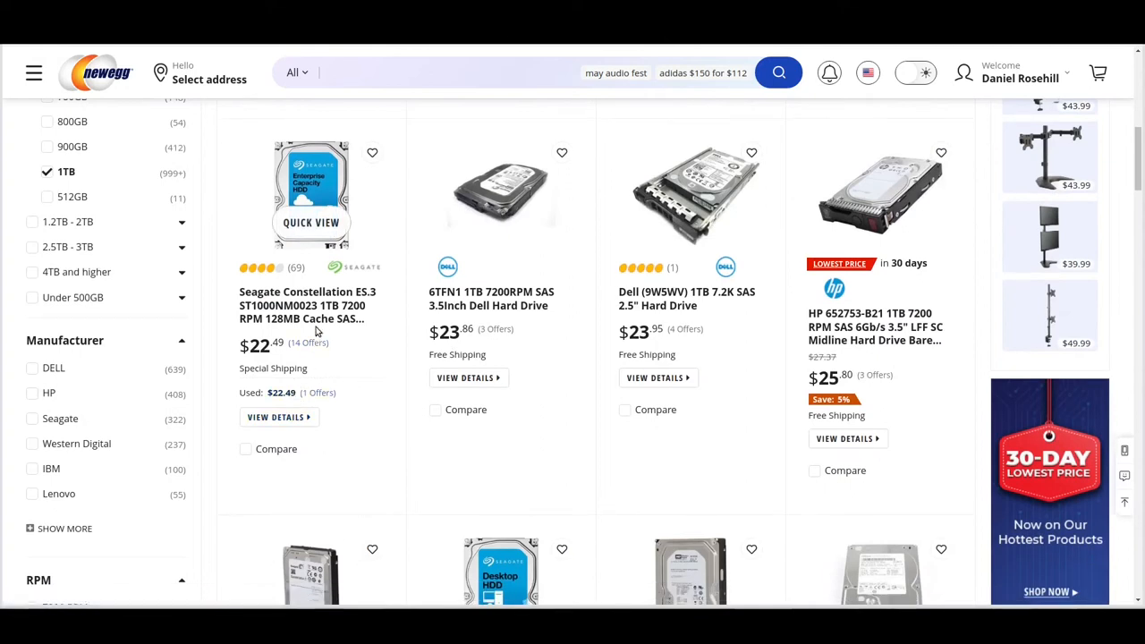
scroll(down, 3)
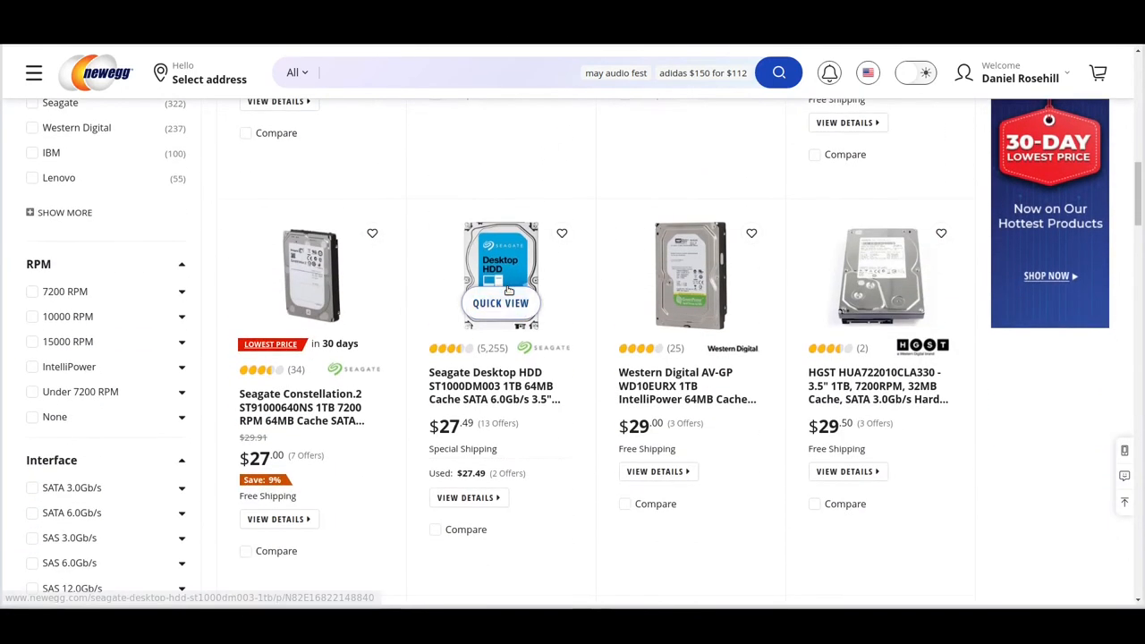
scroll(down, 3)
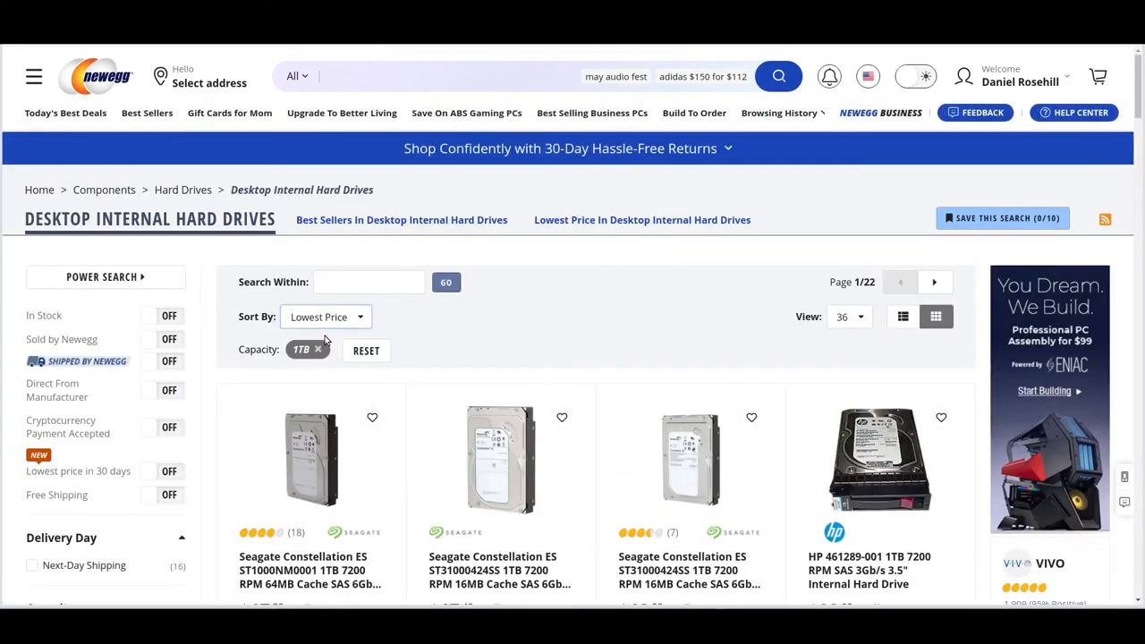
Return the 1TB listing to Featured Items order to show WD Blue at $37.45.
click(326, 316)
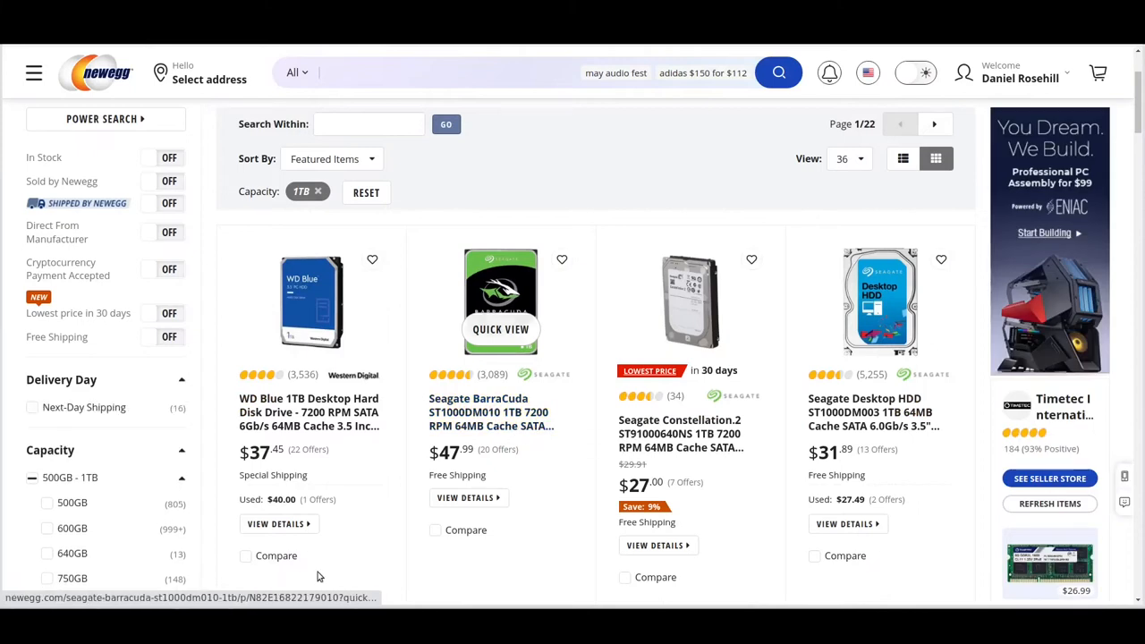
scroll(down, 3)
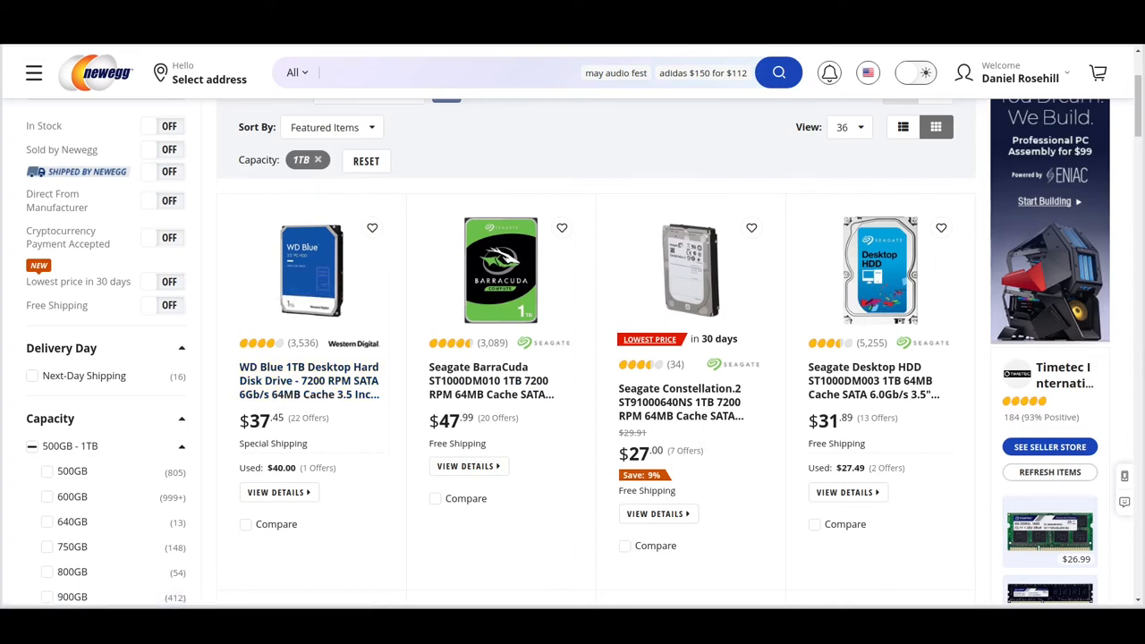
mouse_move(310, 270)
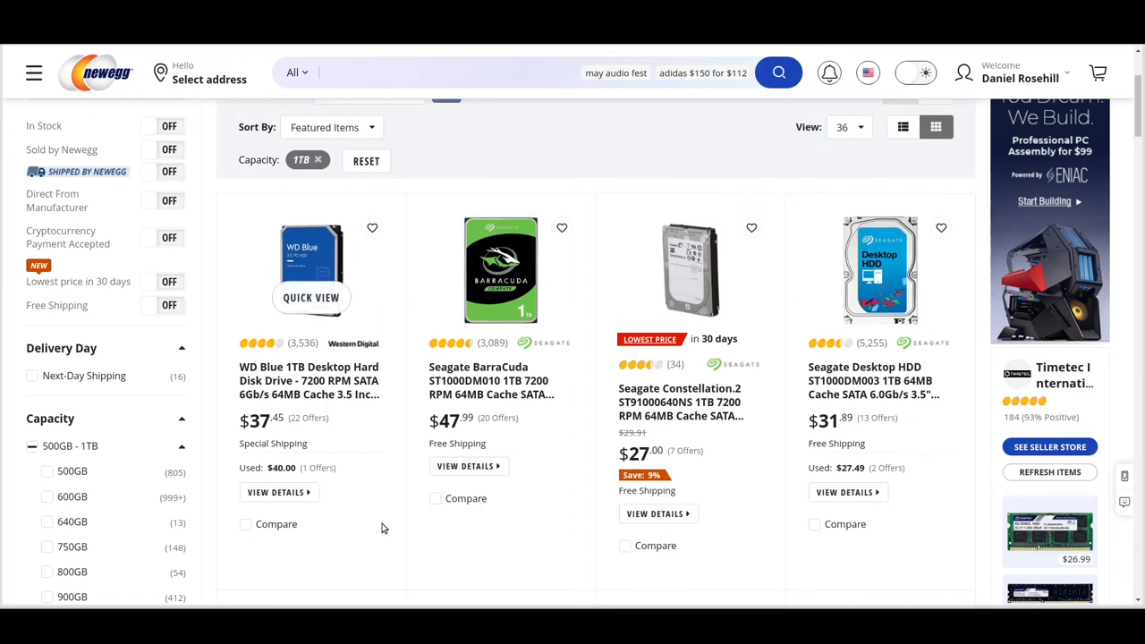
mouse_move(383, 528)
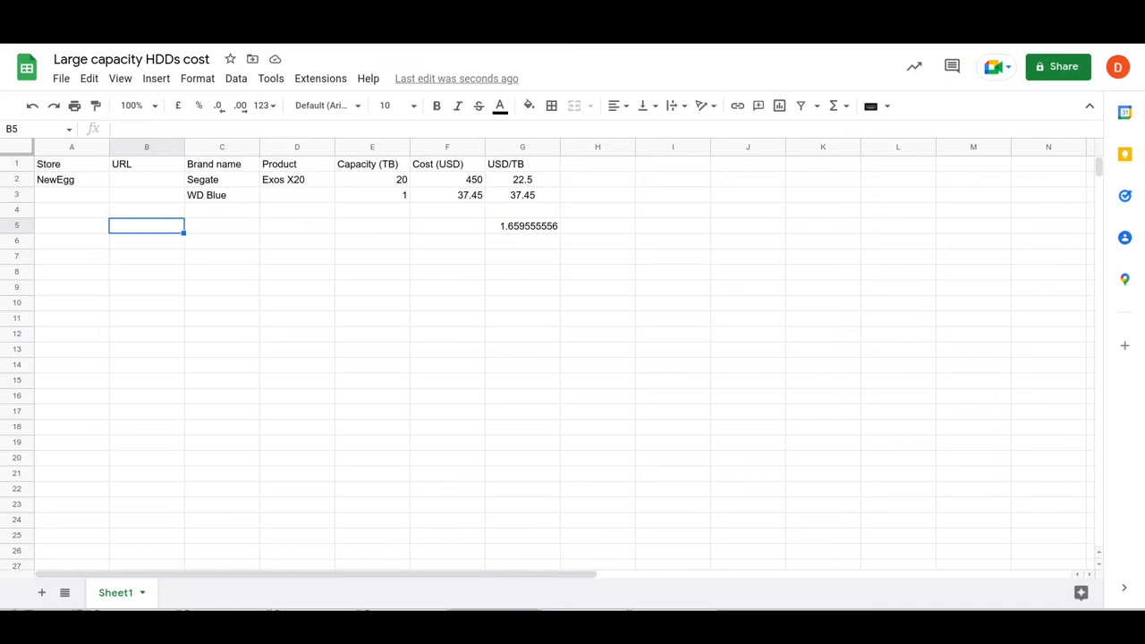
click(448, 194)
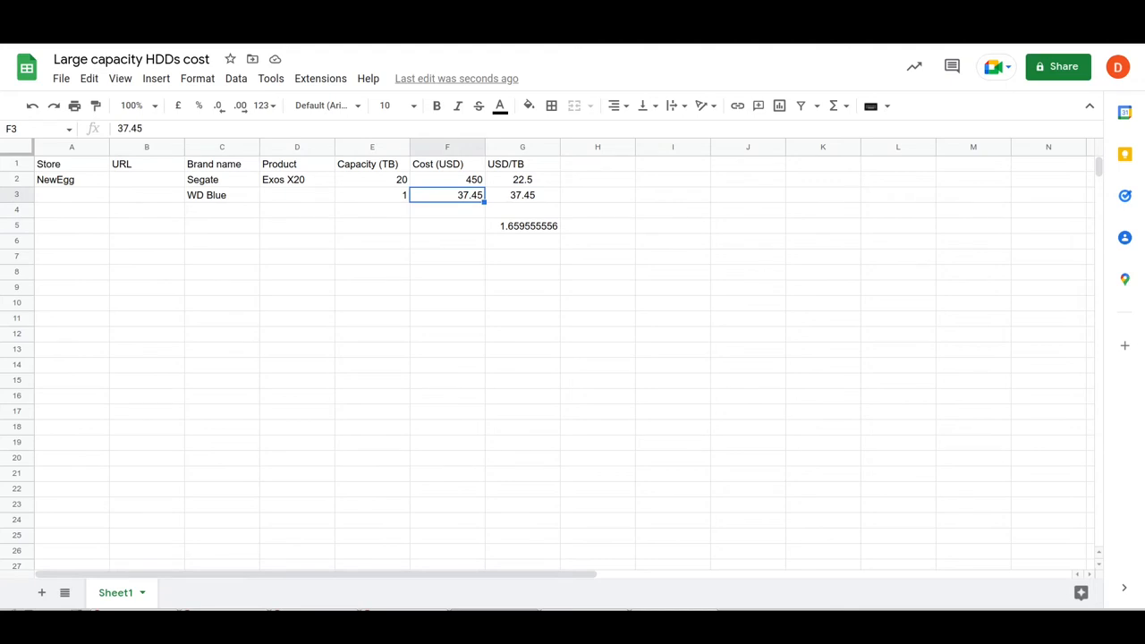
click(523, 226)
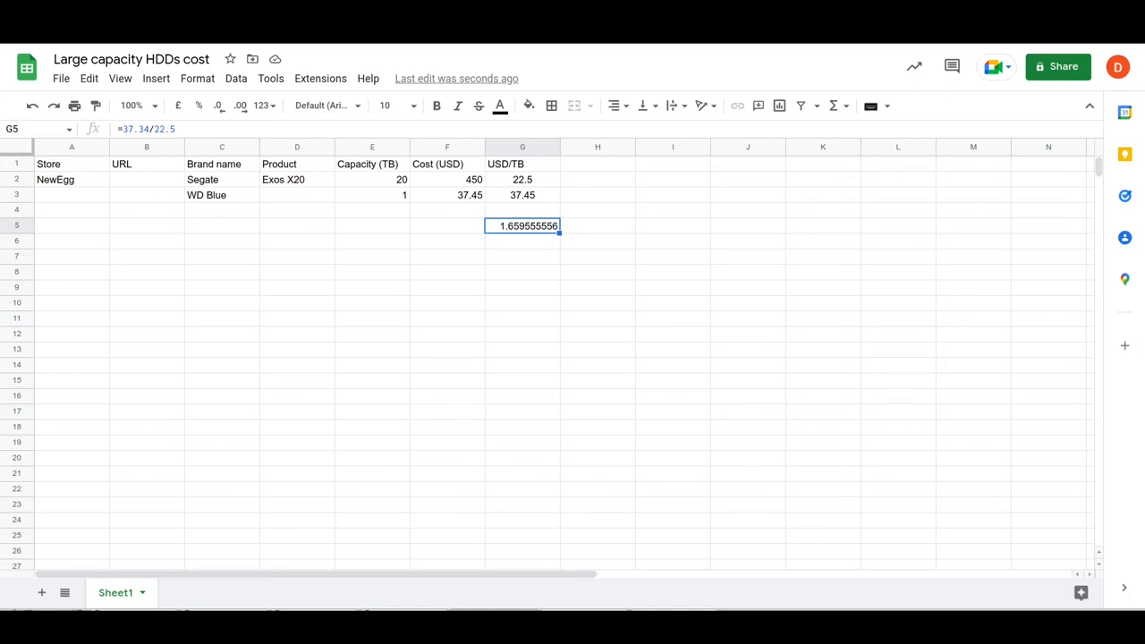
click(597, 195)
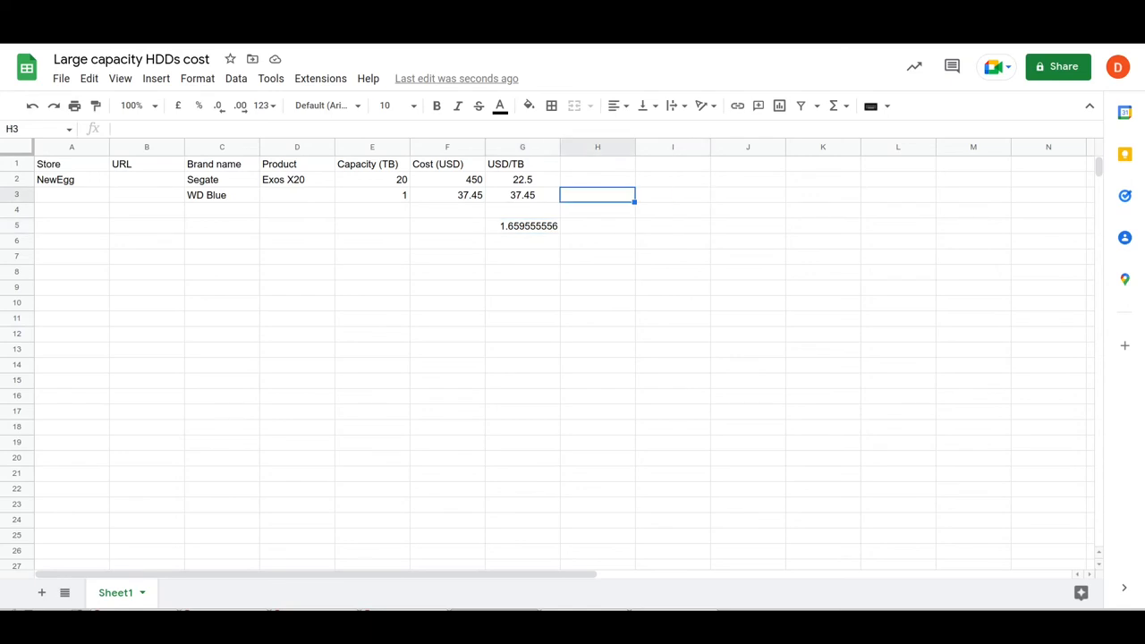
Enter =37.45*20 in H3, then select the C2:D3 brand and product names.
text(=37.45)
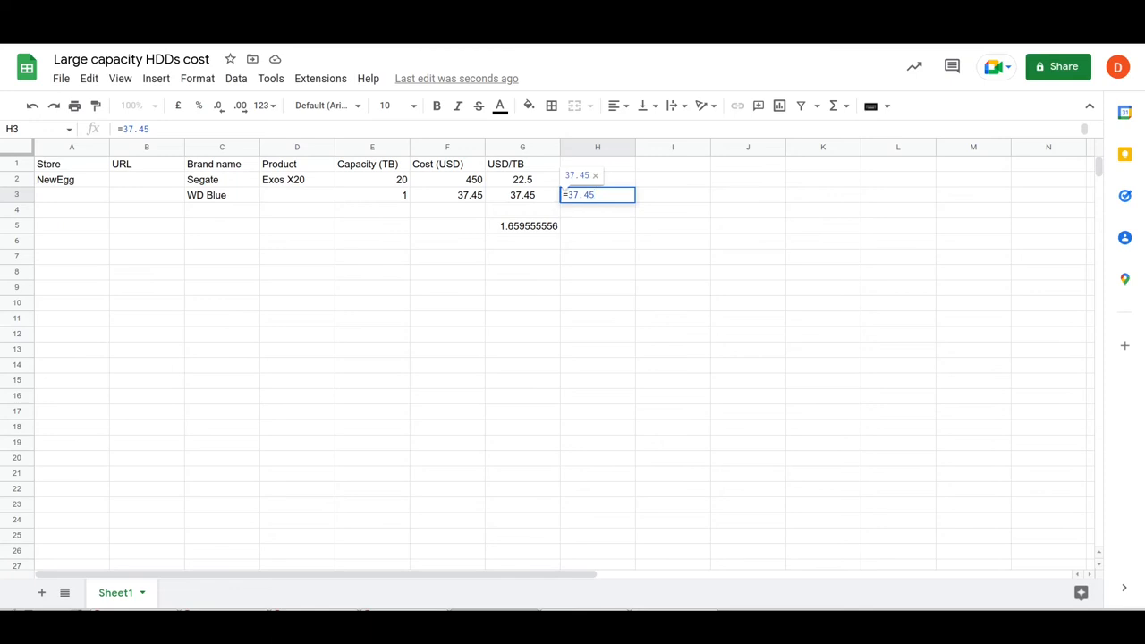
text(*20)
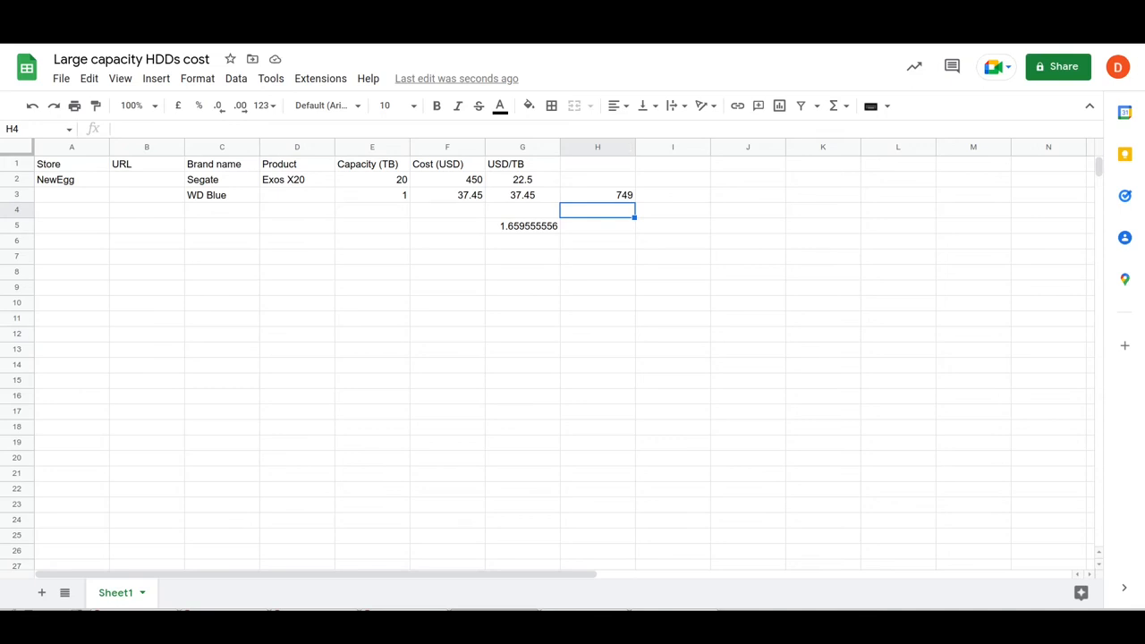
click(597, 194)
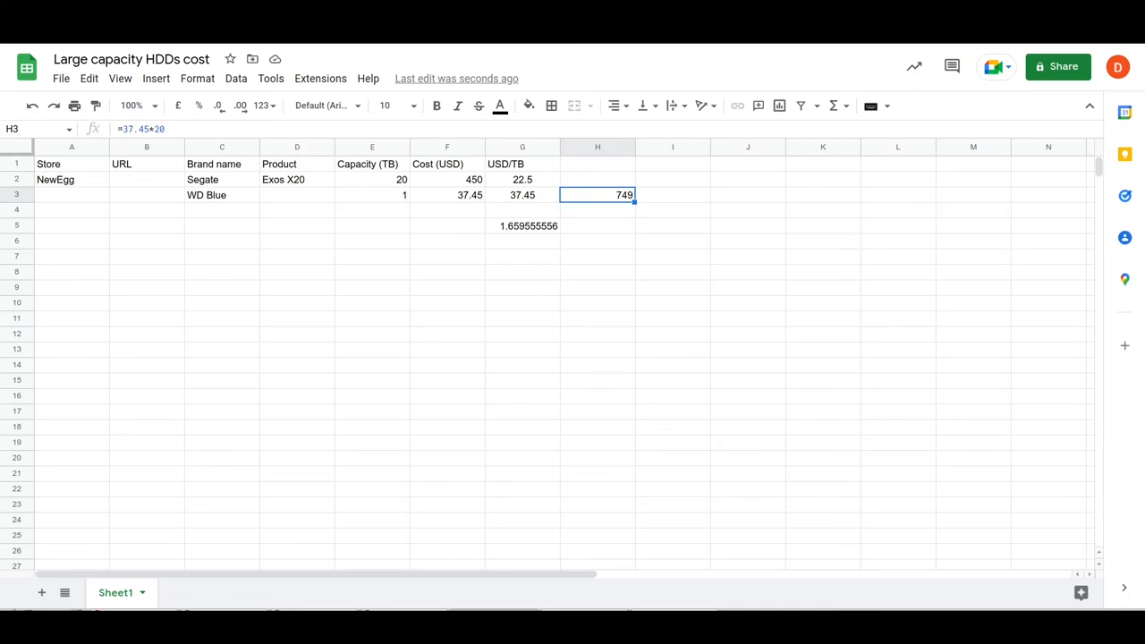
click(447, 179)
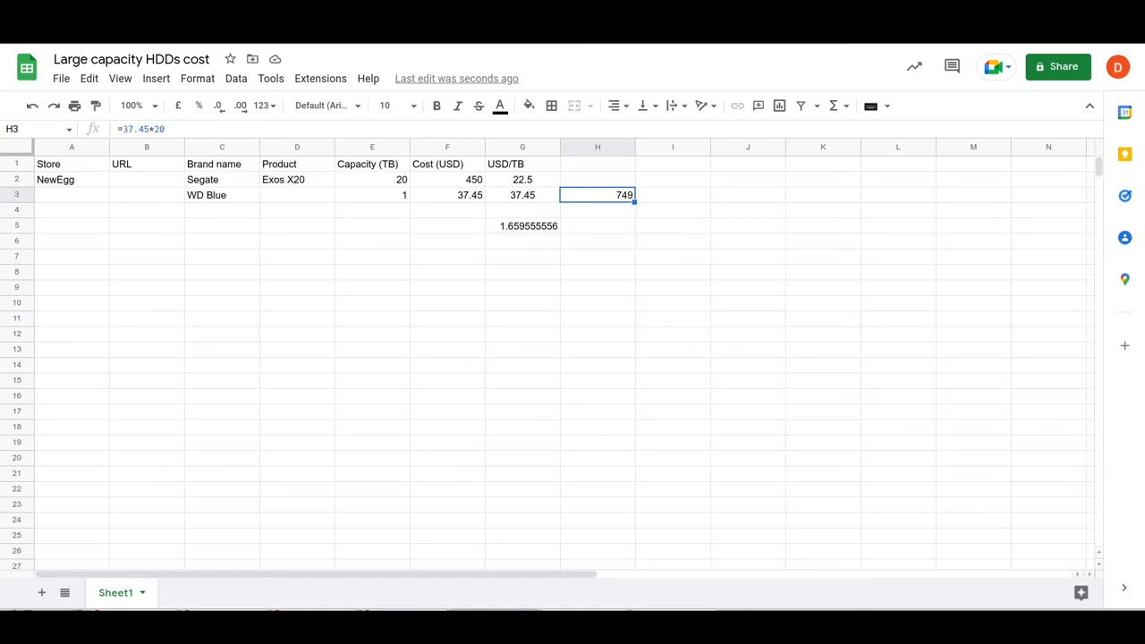
drag(221, 179, 296, 194)
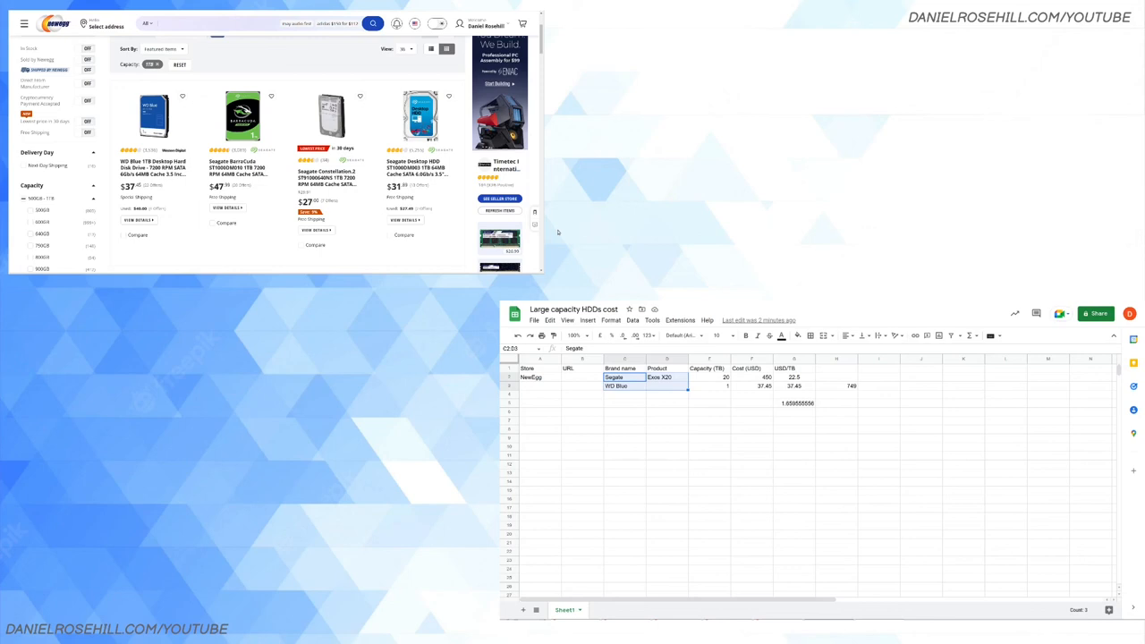
mouse_move(605, 212)
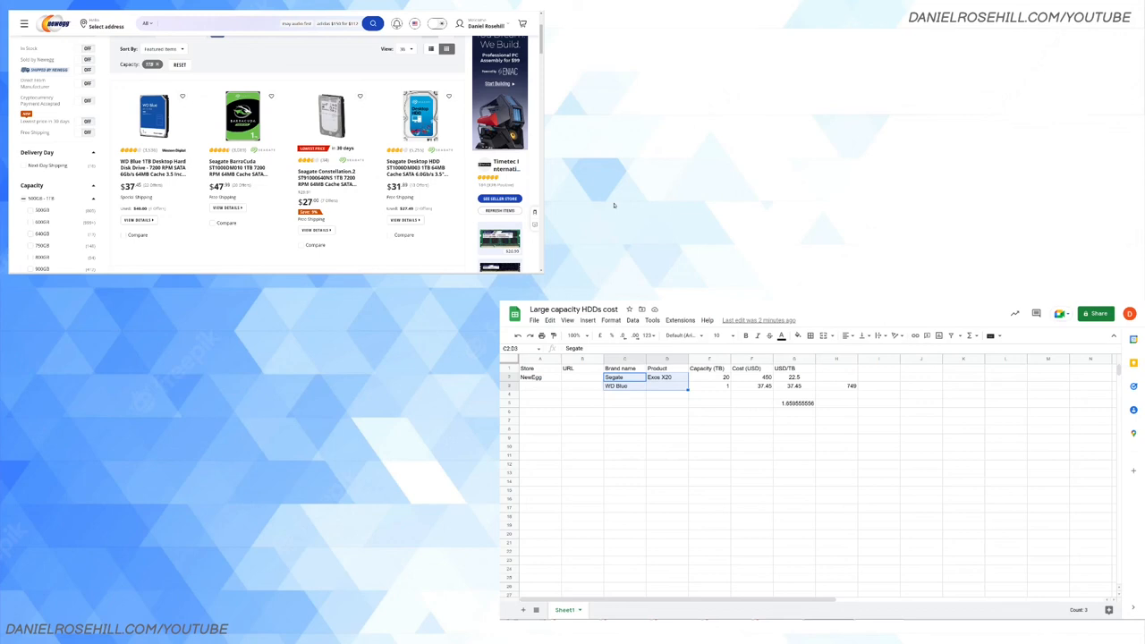
mouse_move(938, 37)
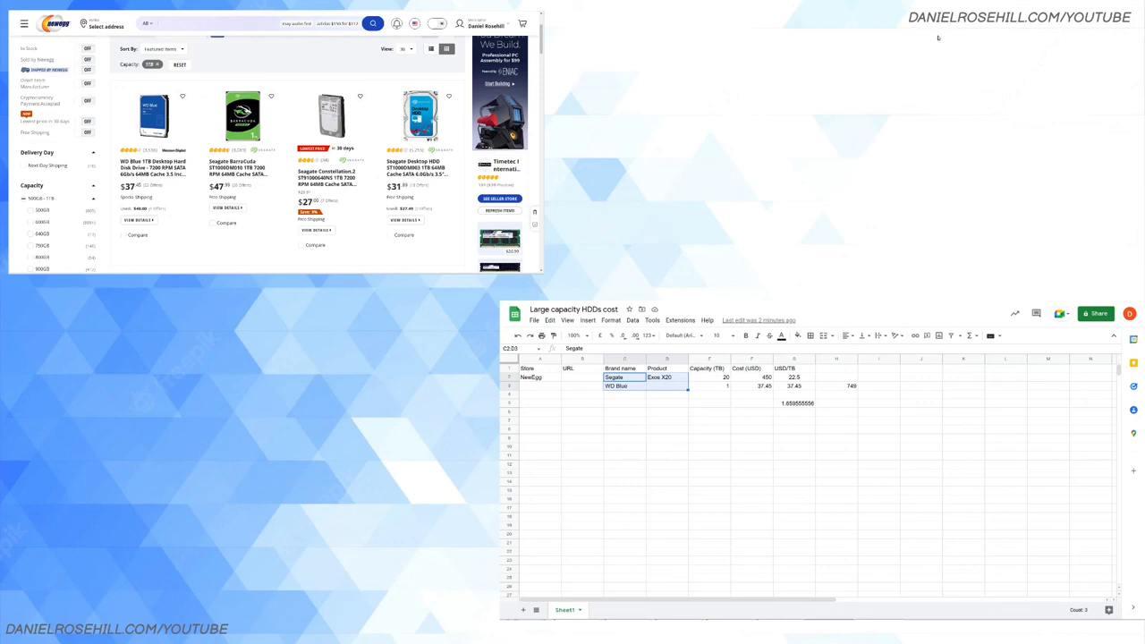
mouse_move(1000, 42)
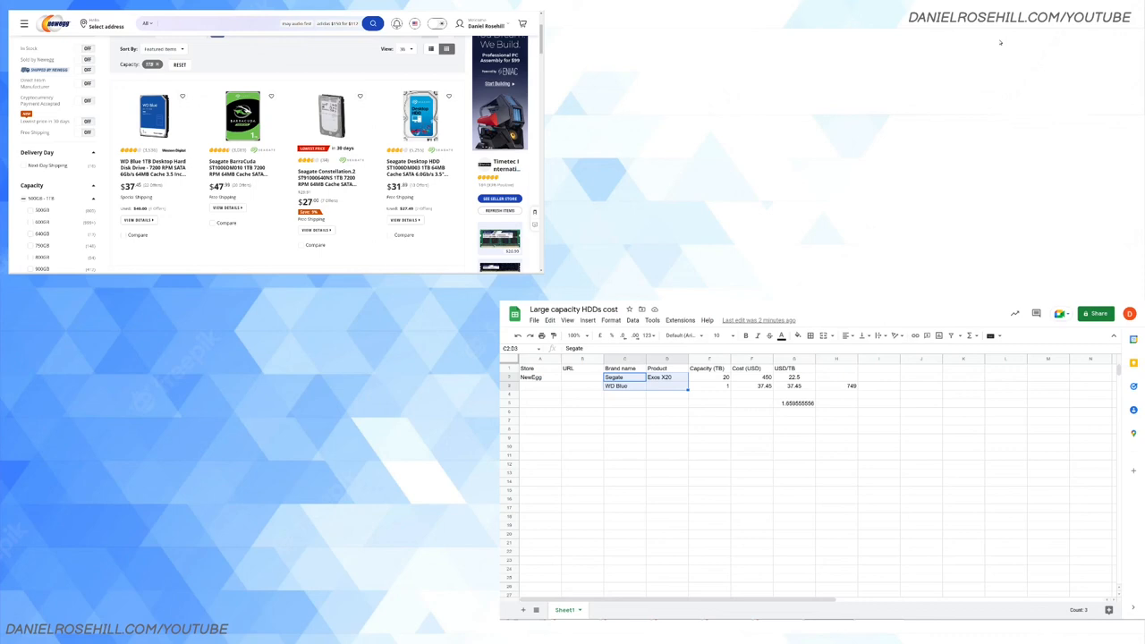
mouse_move(995, 45)
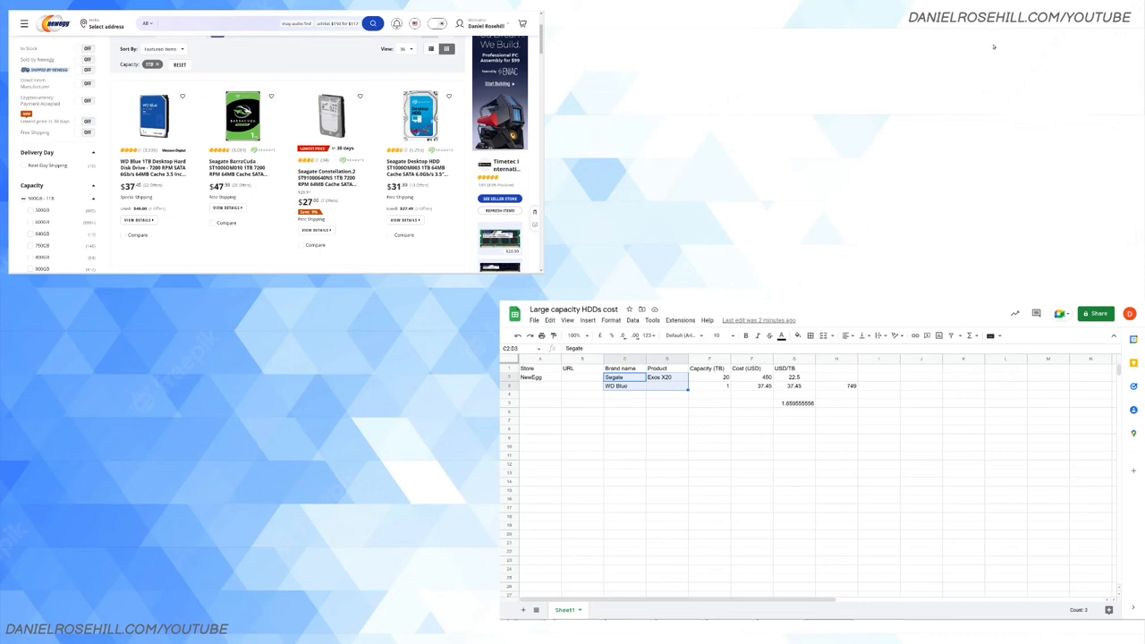